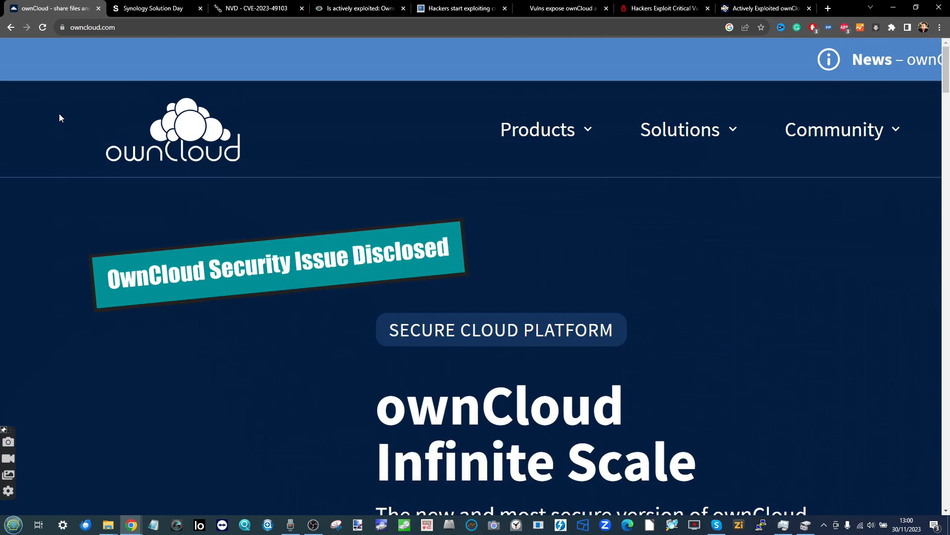
Switch to the NVD CVE-2023-49103 page showing MITRE's 10.0 CRITICAL base score.
scroll("down", 3)
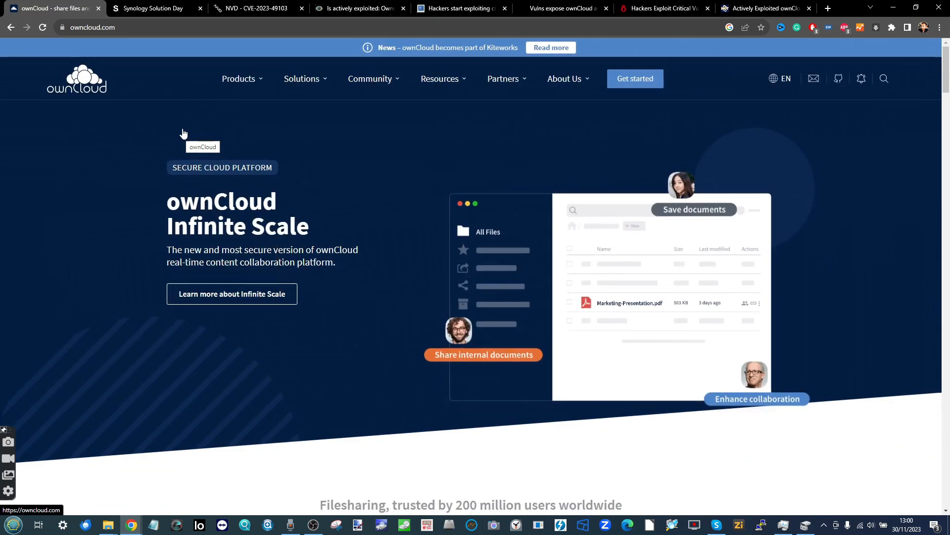
left_click(254, 8)
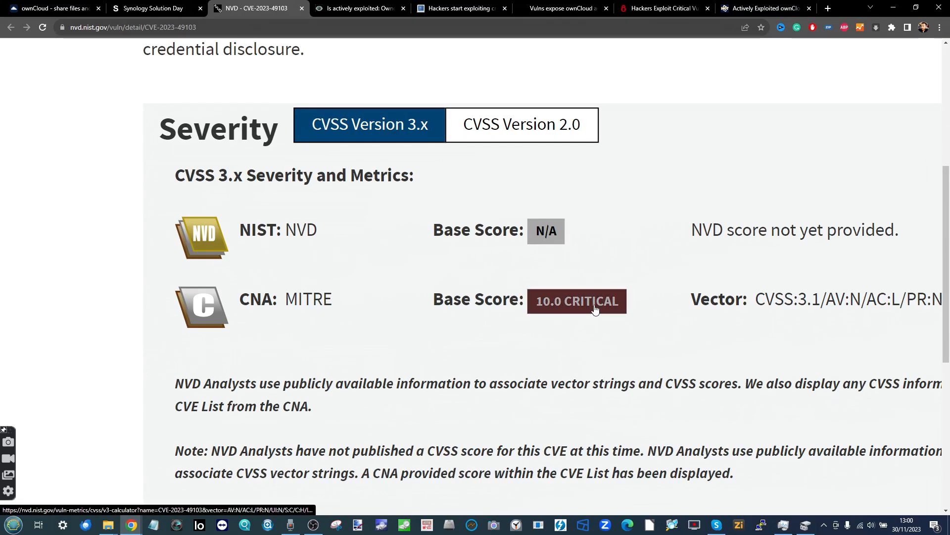
mouse_move(489, 283)
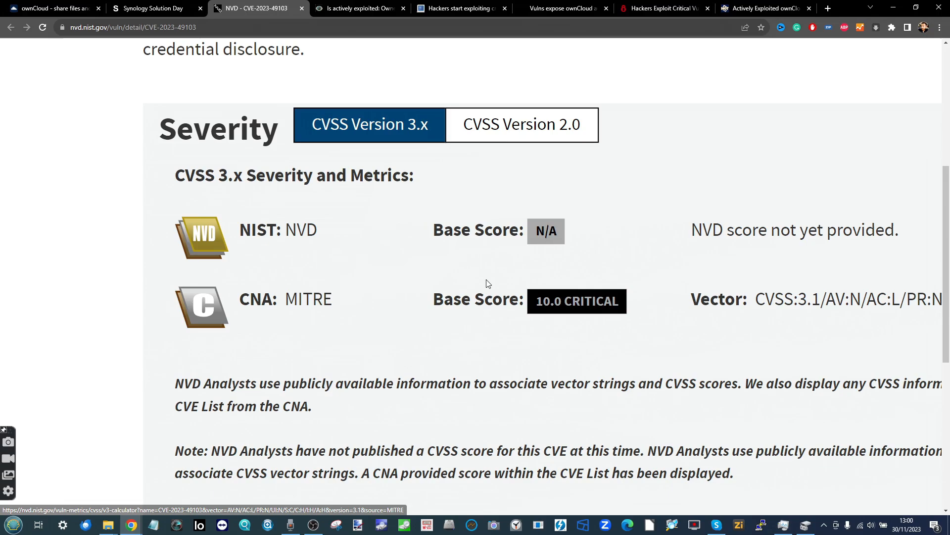
Review the Golem article, then BleepingComputer's piece down to the 11,000 exposed instances.
left_click(358, 8)
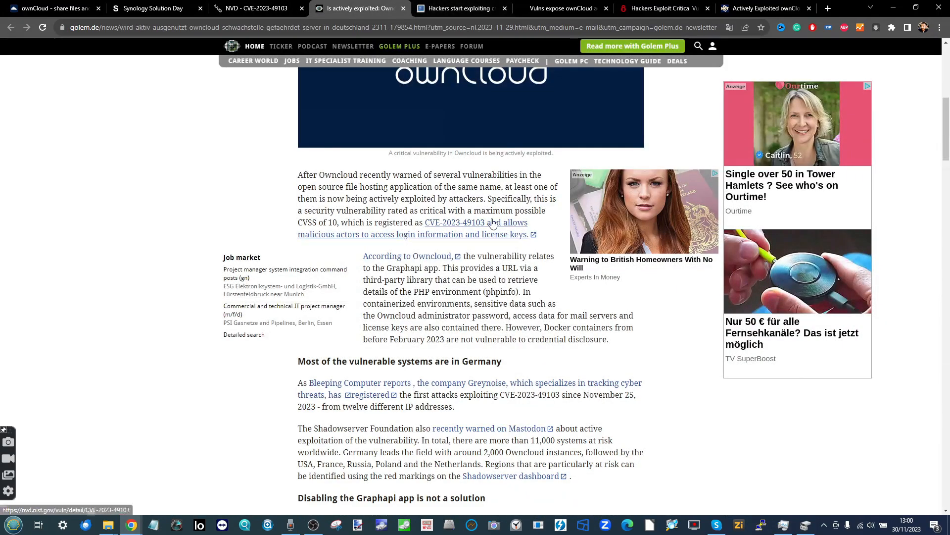
scroll("up", 3)
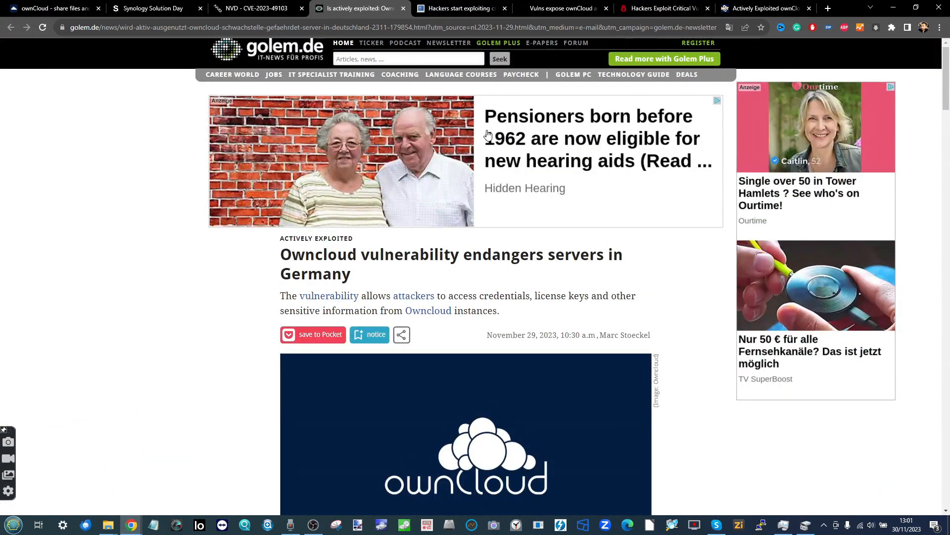
left_click(460, 8)
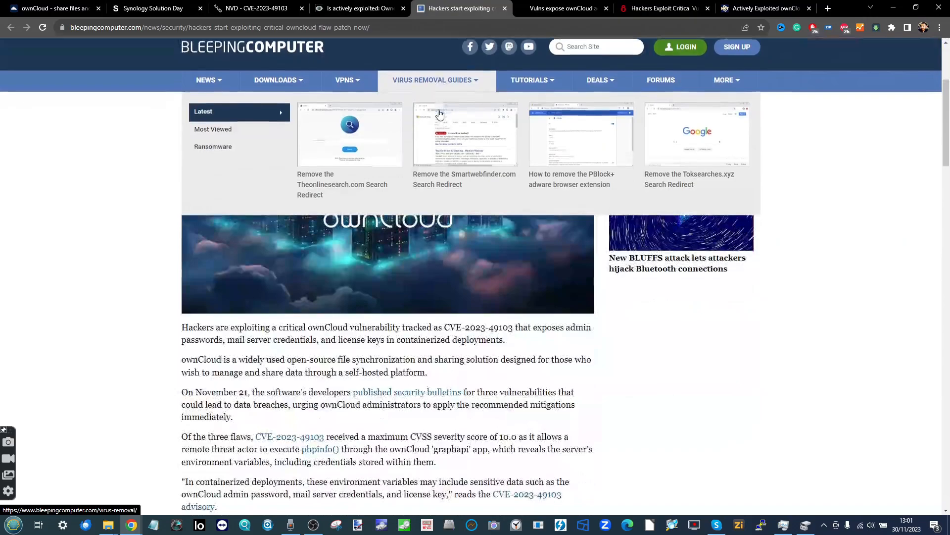
scroll("down", 3)
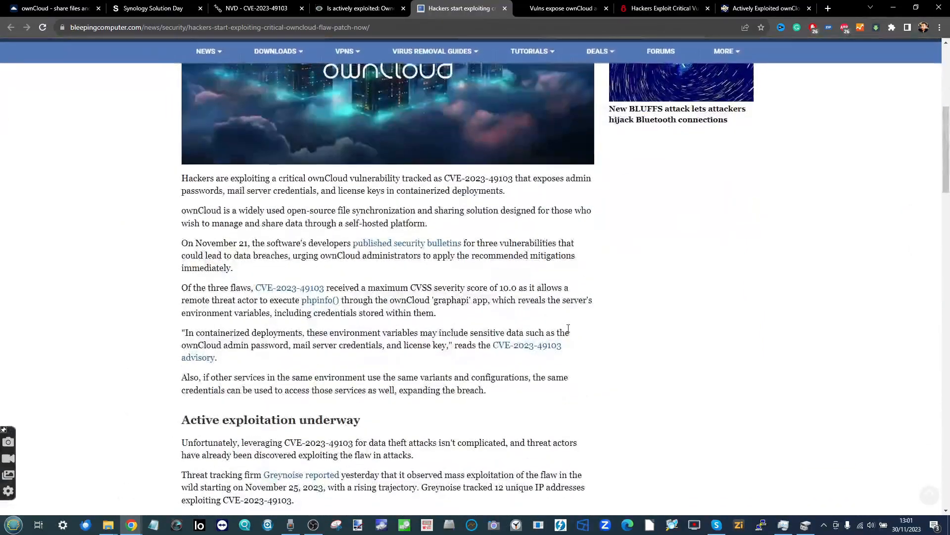
scroll("down", 3)
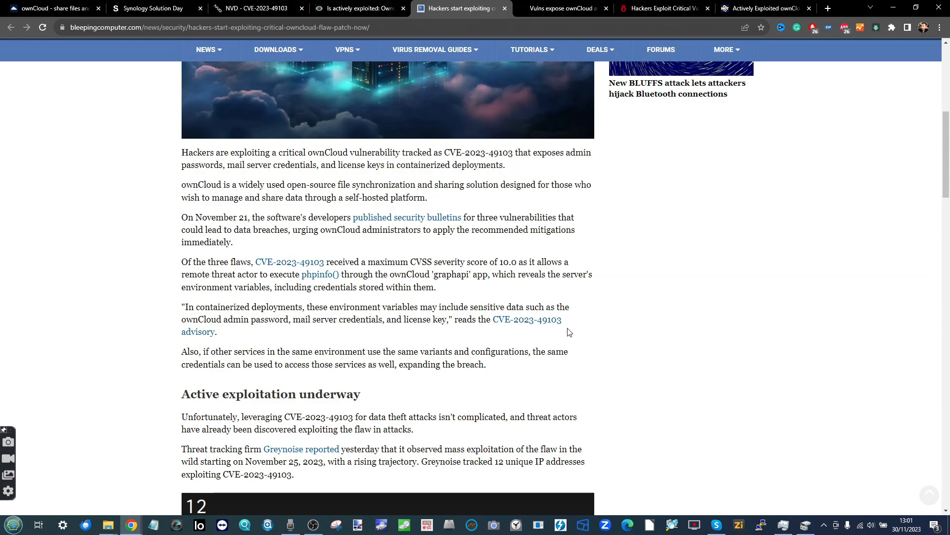
mouse_move(462, 230)
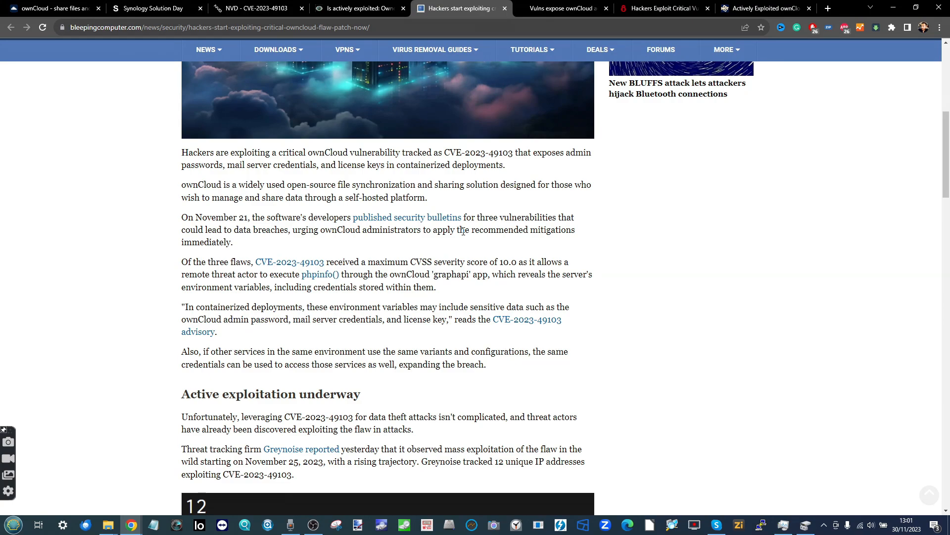
mouse_move(439, 166)
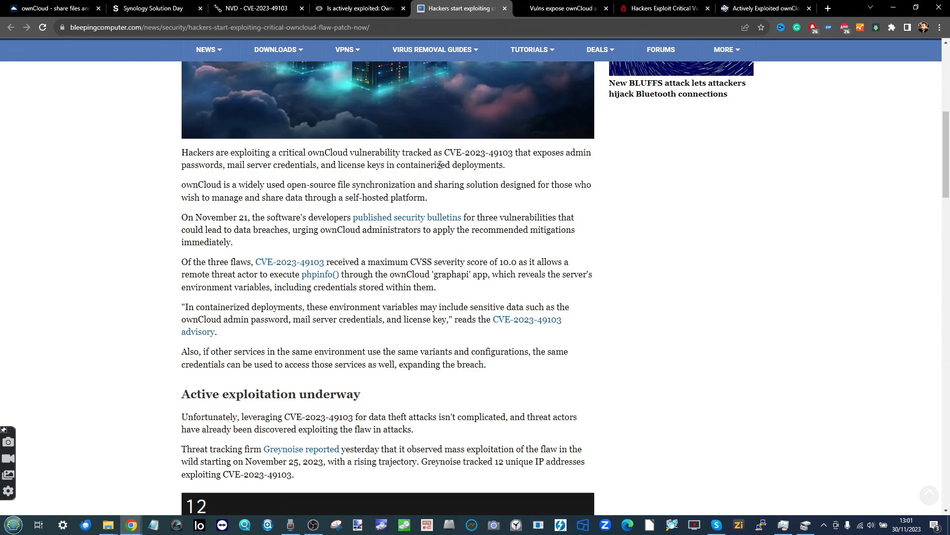
scroll("up", 3)
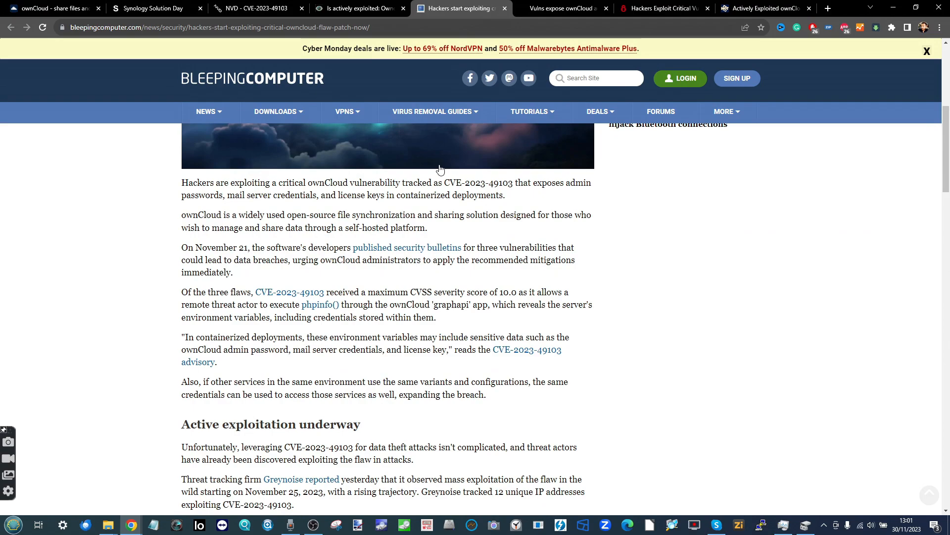
Flip between the Golem and BleepingComputer articles, then return to the ownCloud homepage.
left_click(51, 8)
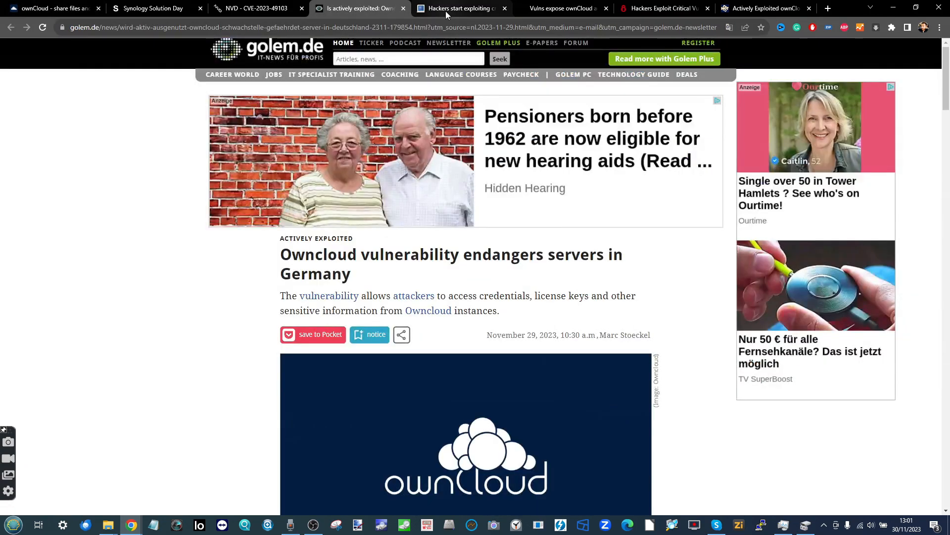
left_click(459, 8)
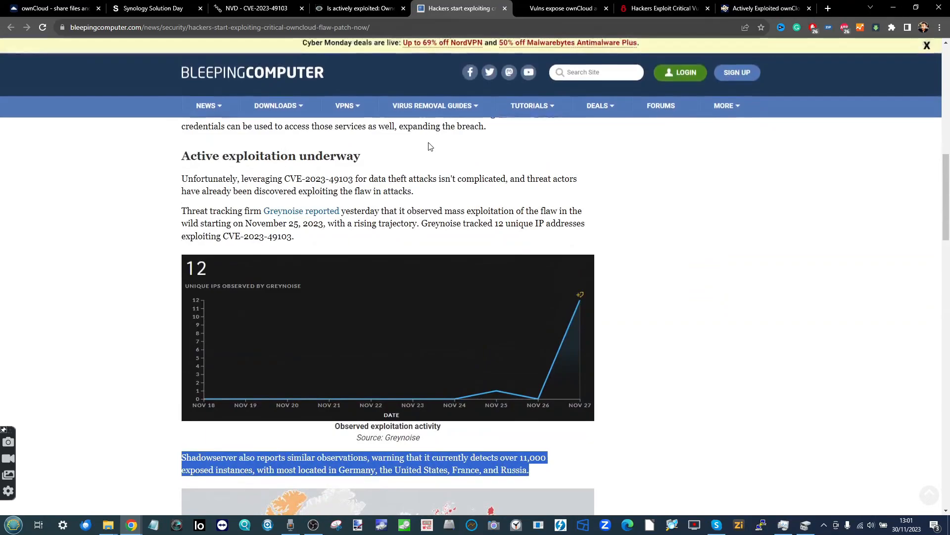
scroll("up", 3)
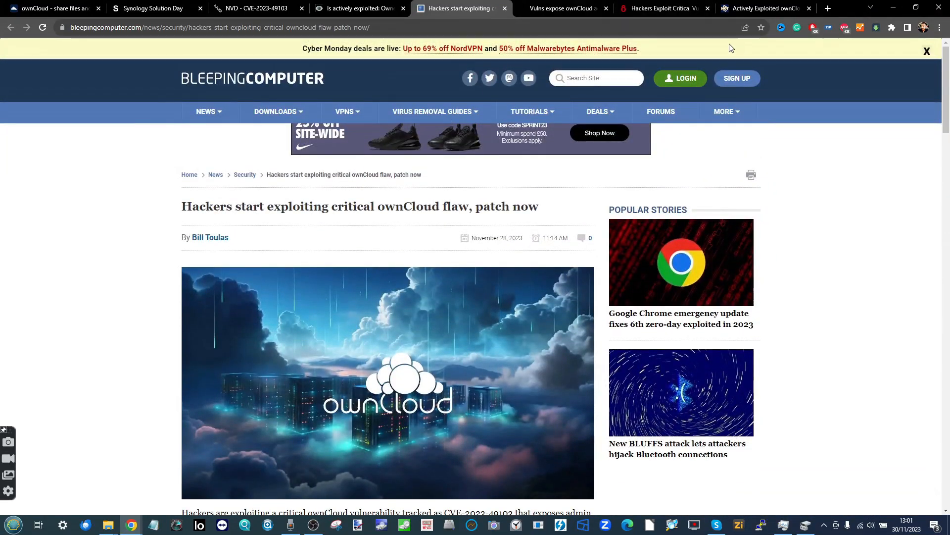
mouse_move(317, 329)
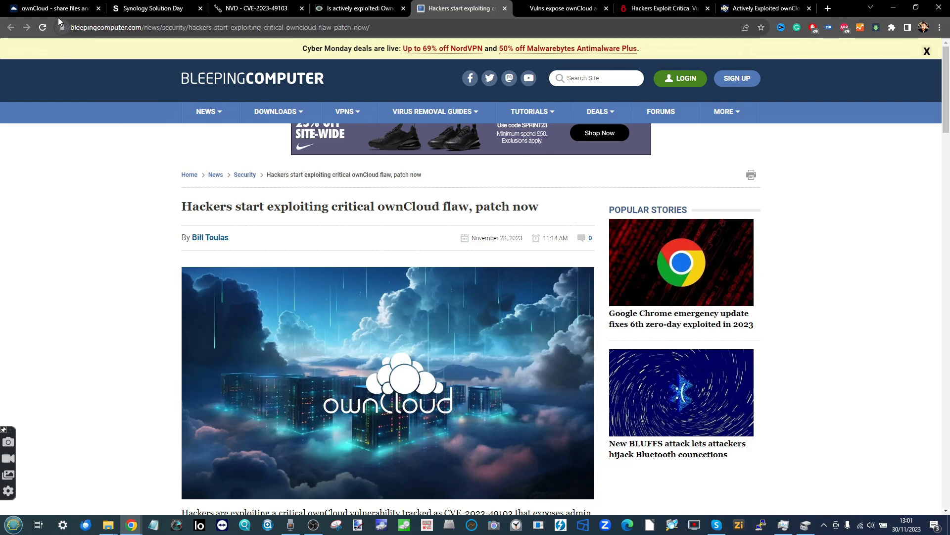
left_click(52, 8)
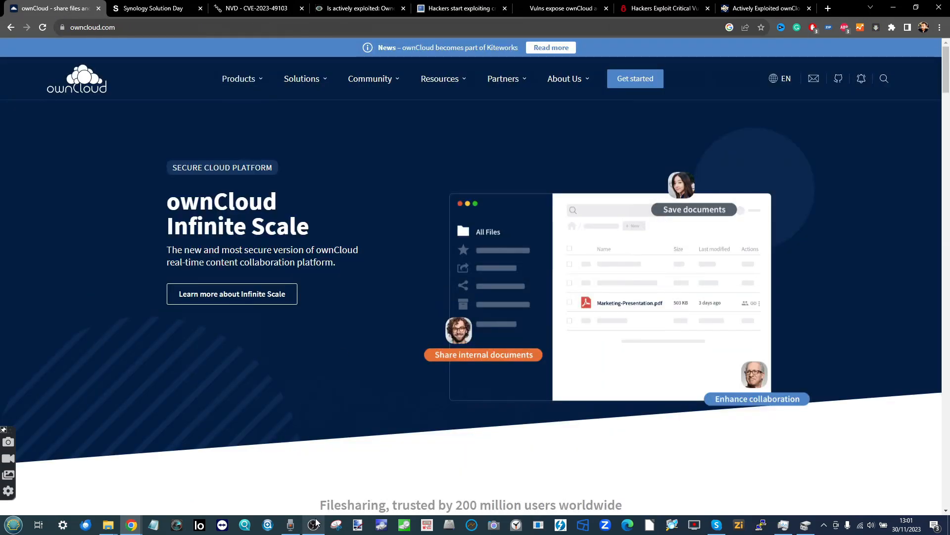
Enable the webcam source in OBS, then show the Synology Solution Day page in Chrome.
left_click(313, 525)
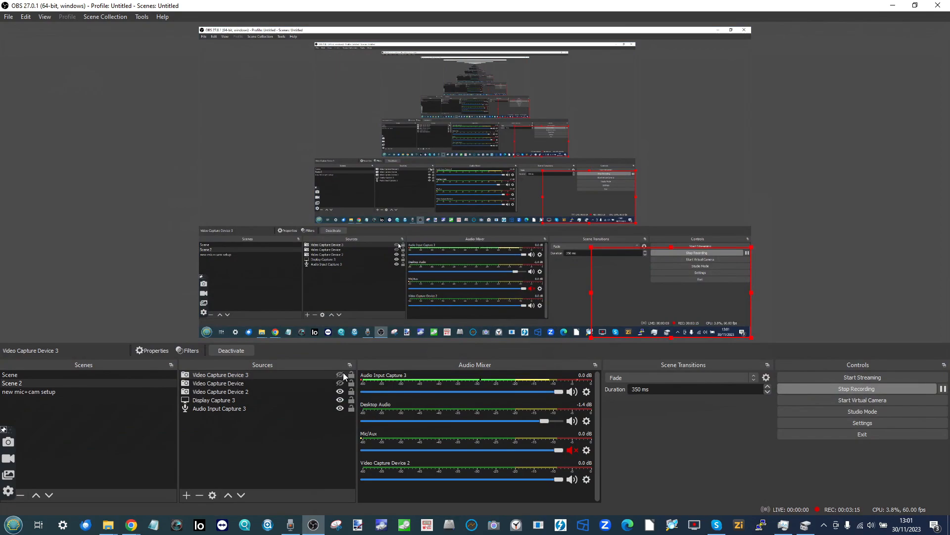
left_click(340, 374)
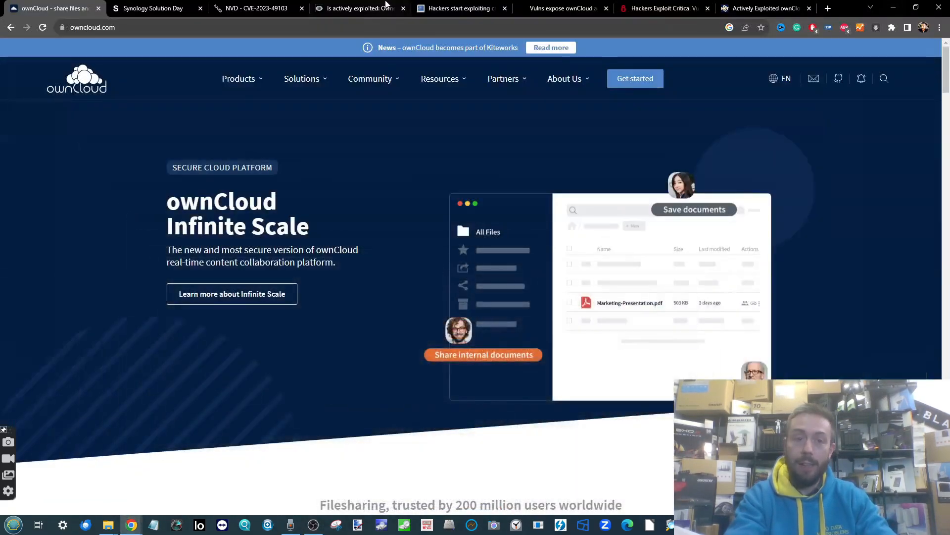
left_click(154, 7)
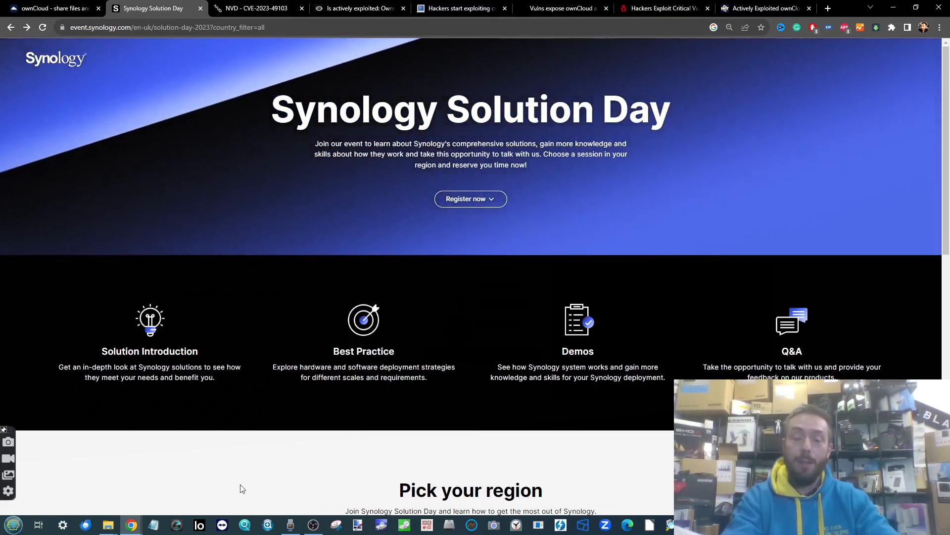
Return Chrome from the Synology Solution Day page to the ownCloud homepage.
left_click(313, 525)
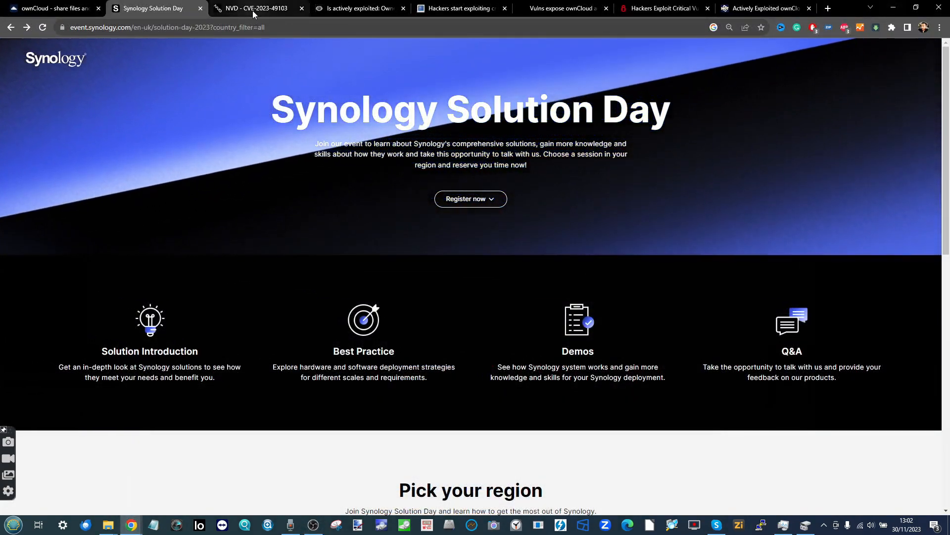
left_click(52, 8)
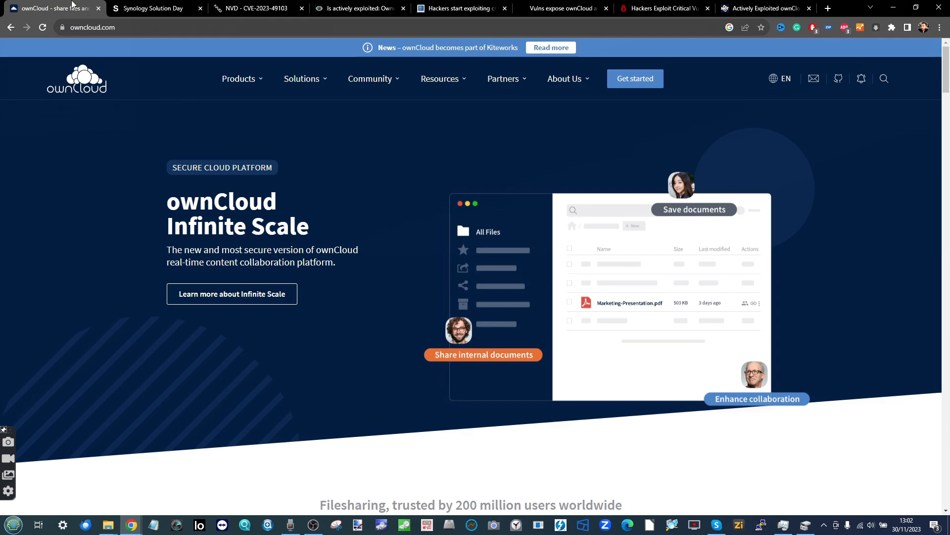
mouse_move(155, 8)
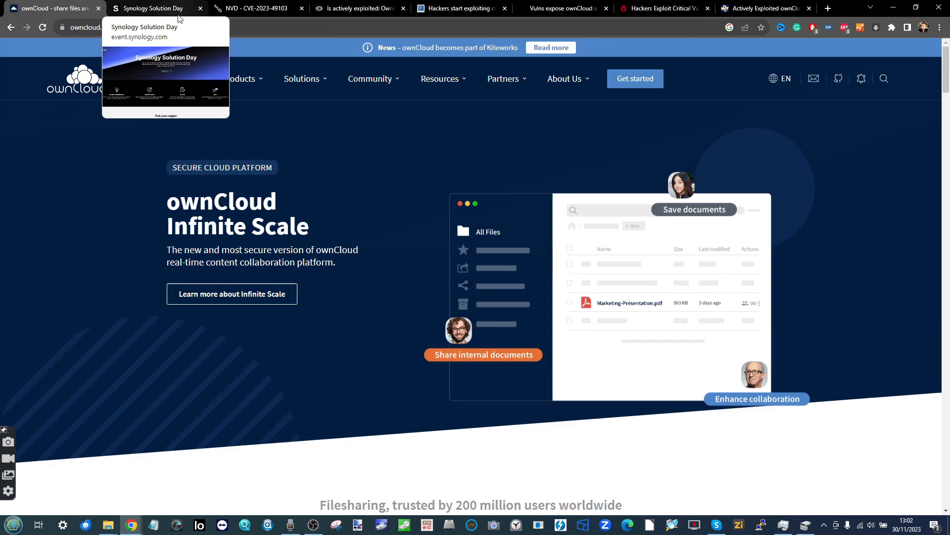
mouse_move(287, 19)
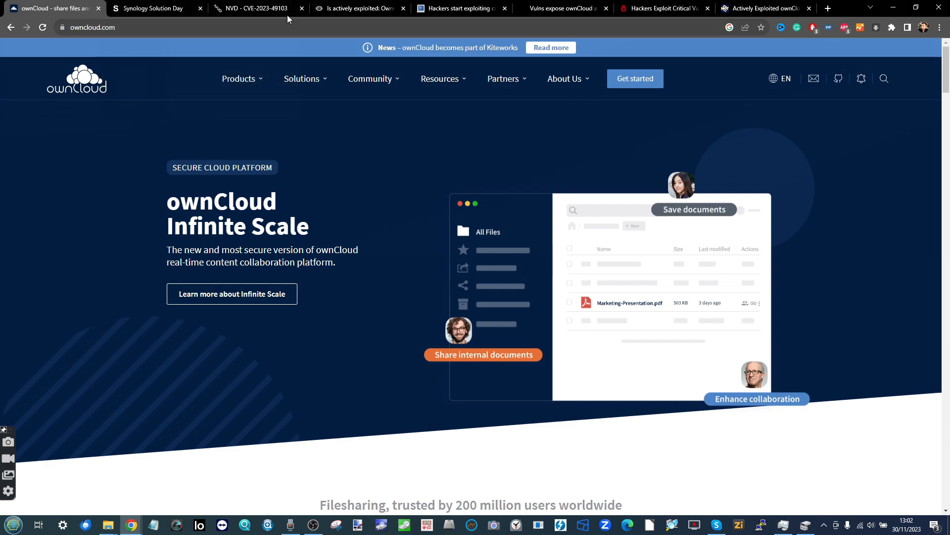
left_click(357, 8)
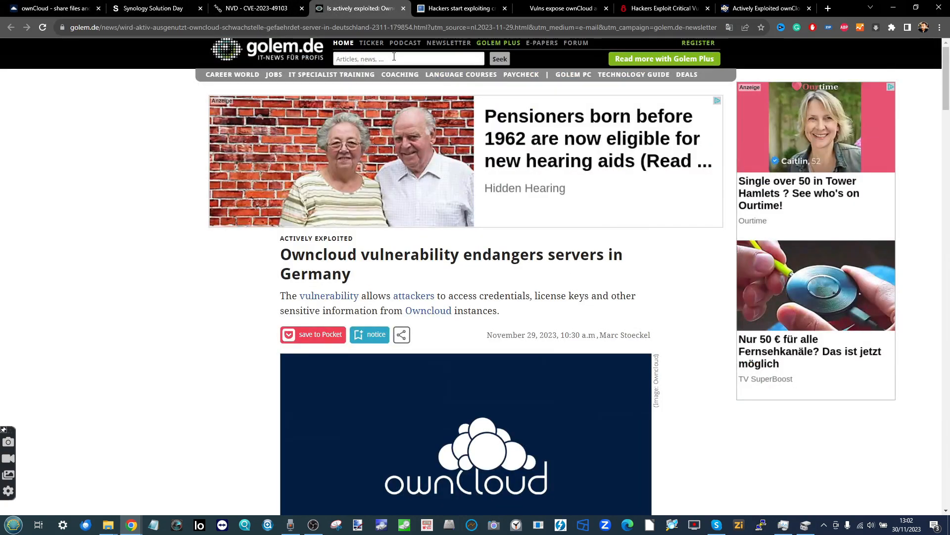
left_click(254, 8)
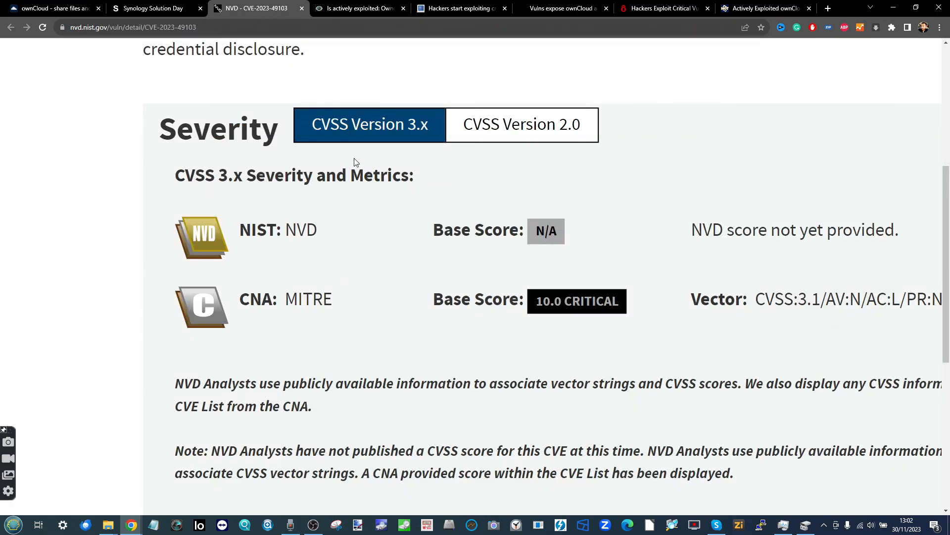
scroll("up", 3)
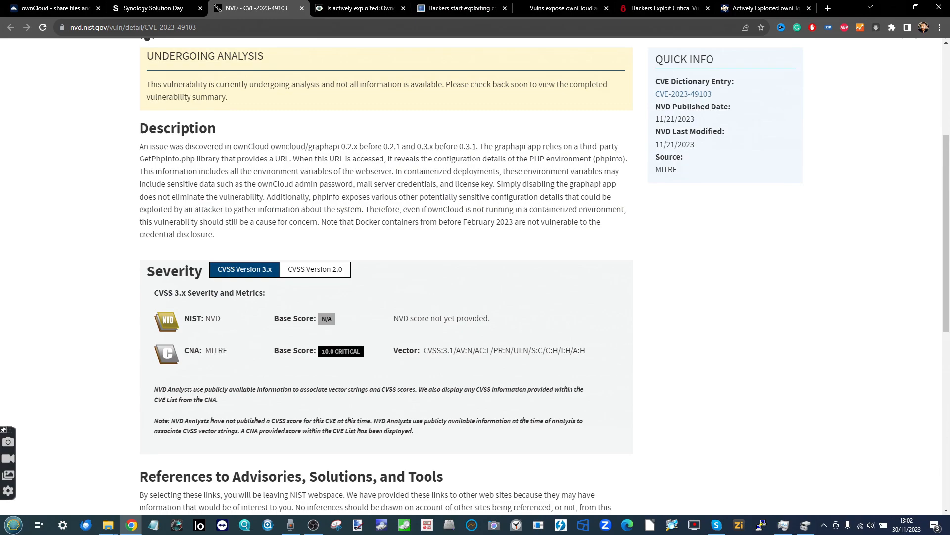
scroll("up", 3)
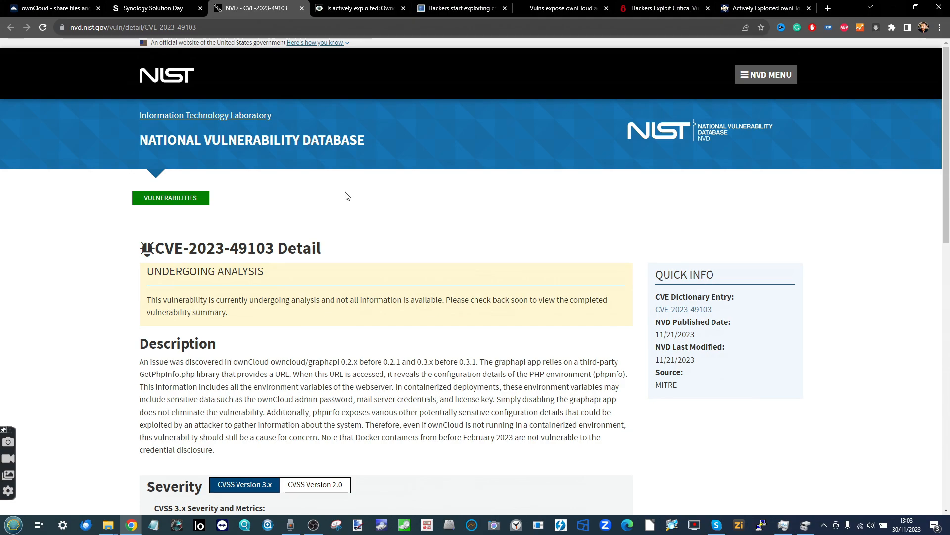
mouse_move(353, 283)
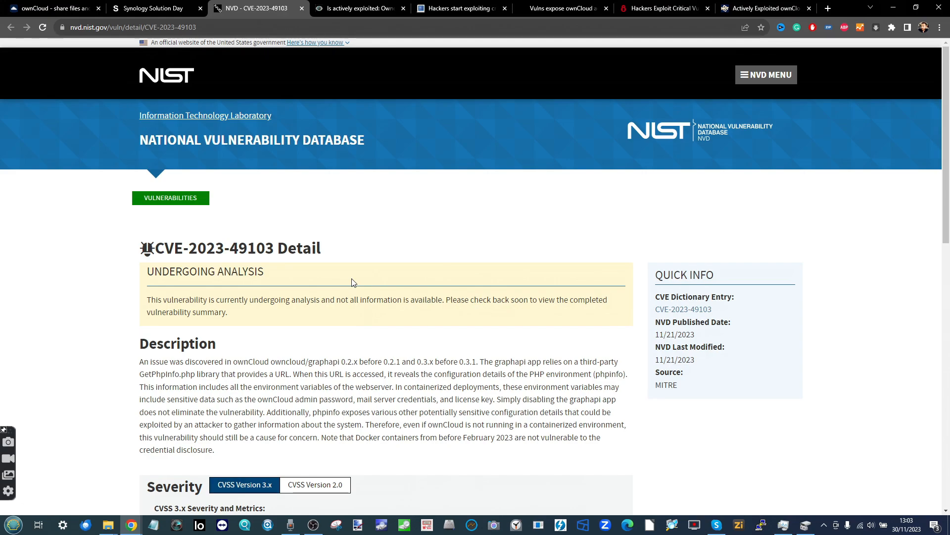
mouse_move(294, 296)
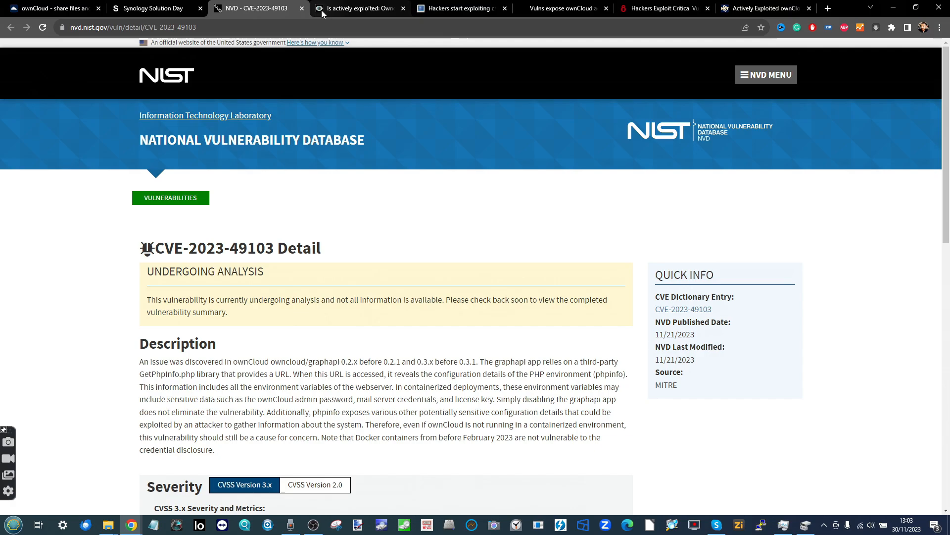
Read the Golem article down to affected German systems and the 'Disabling the Graphapi app' advice.
left_click(357, 8)
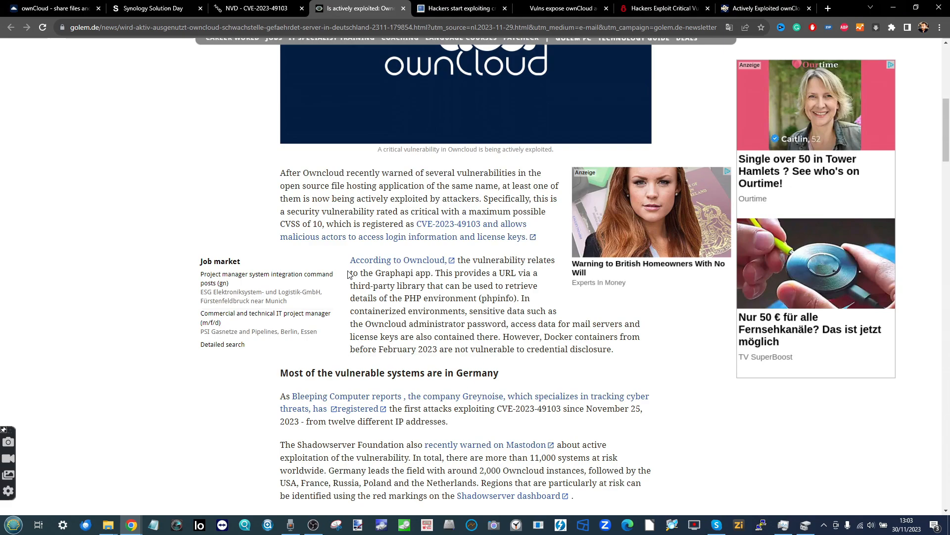
mouse_move(478, 237)
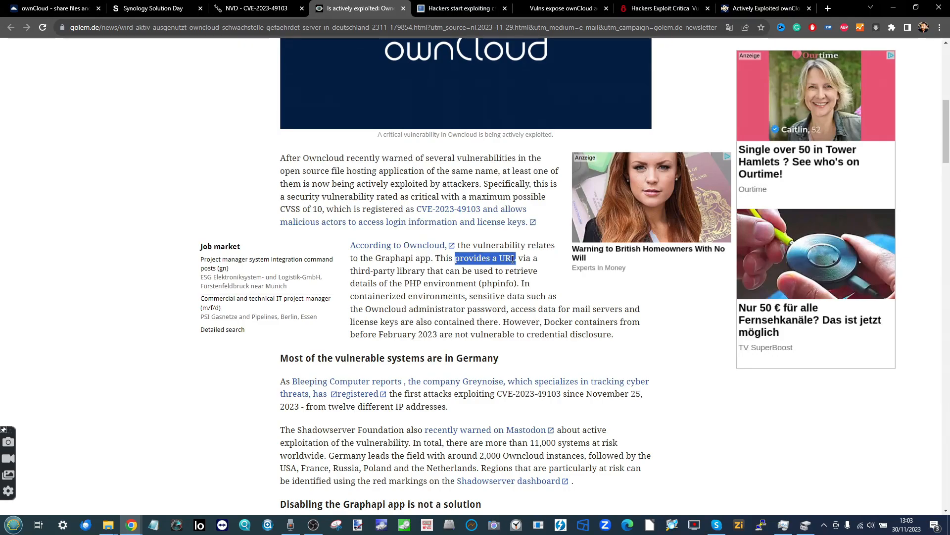
scroll("down", 3)
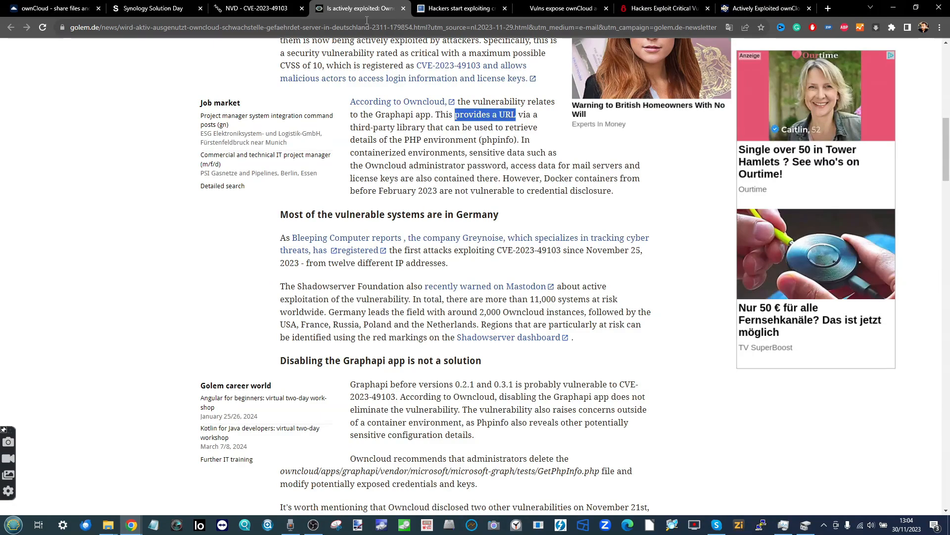
scroll("down", 3)
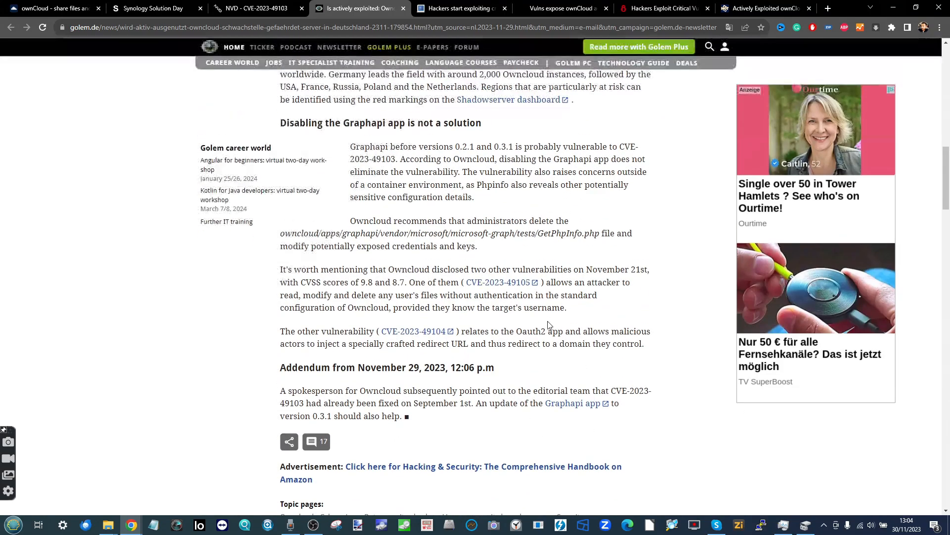
scroll("up", 3)
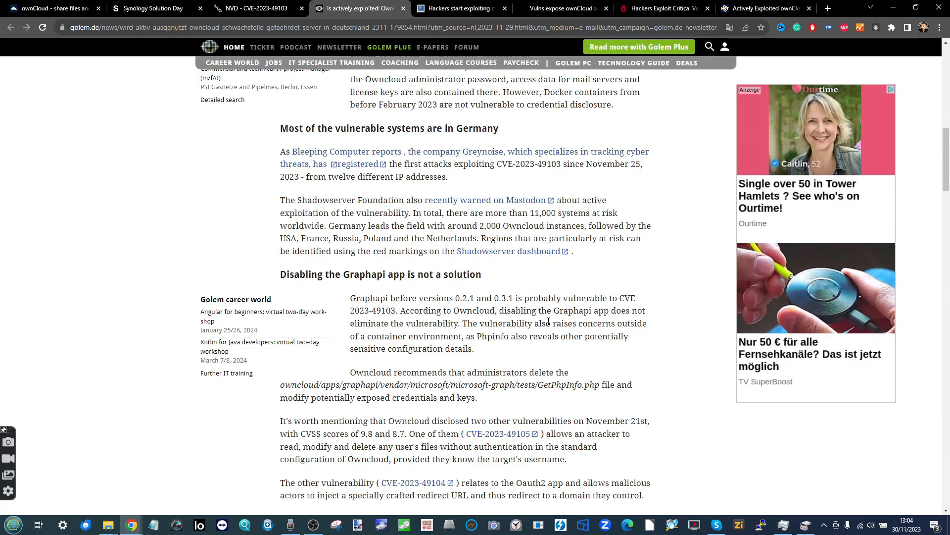
Revisit the BleepingComputer exploitation article, then start a new blank tab.
left_click(461, 8)
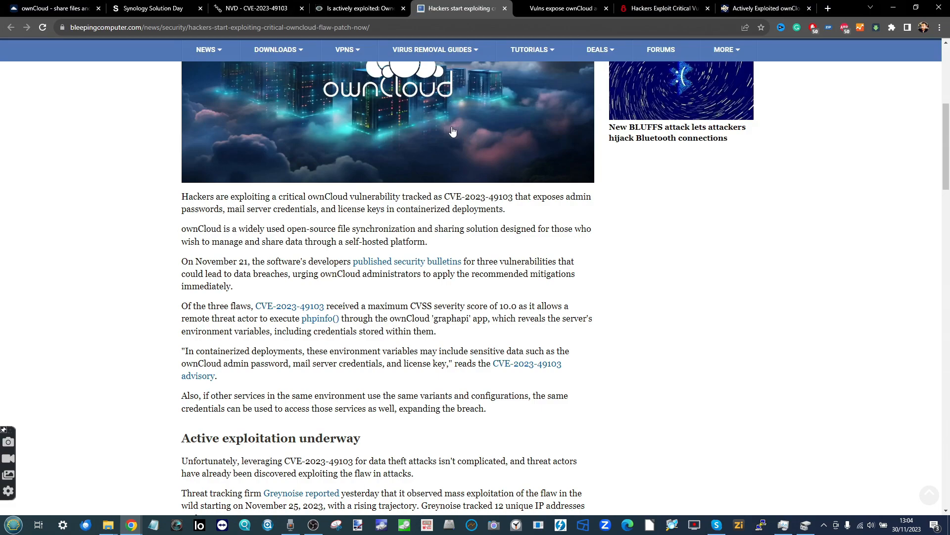
mouse_move(562, 8)
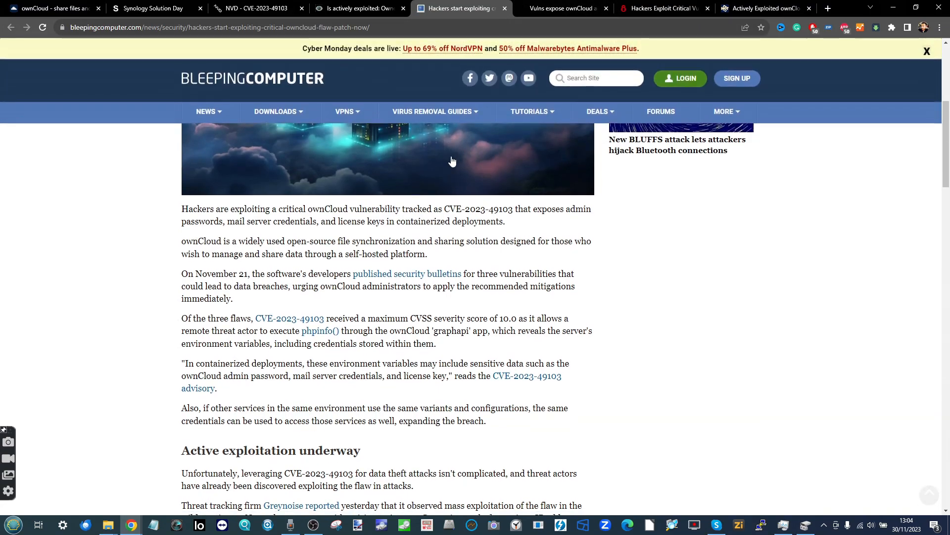
scroll("down", 3)
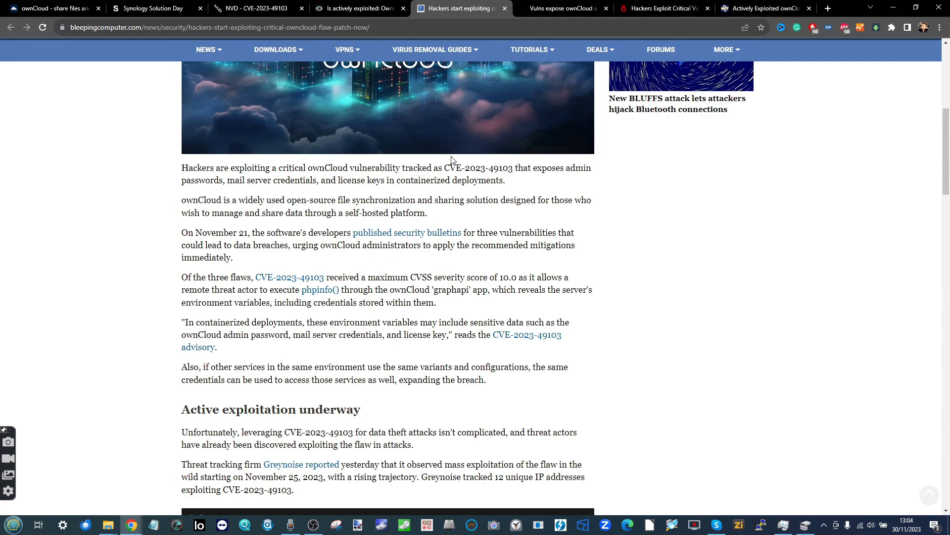
mouse_move(580, 84)
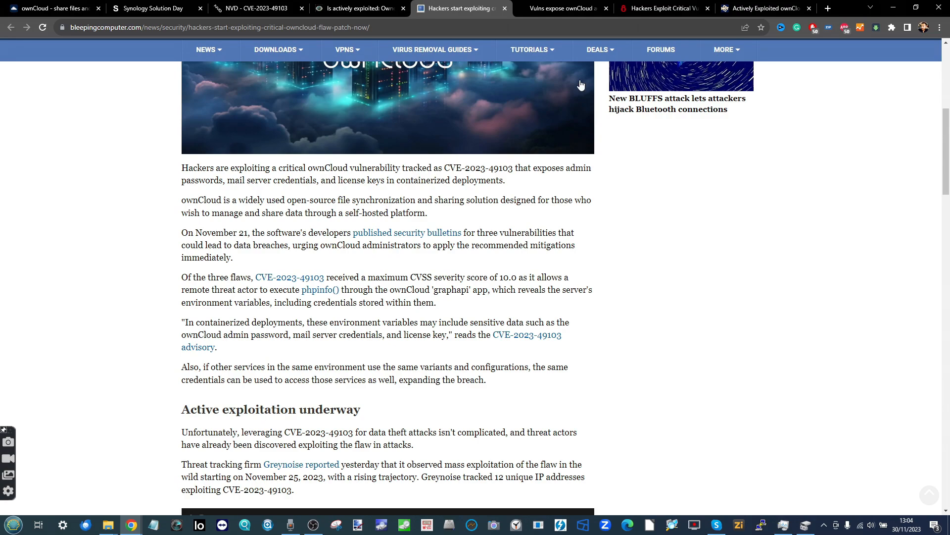
left_click(826, 7)
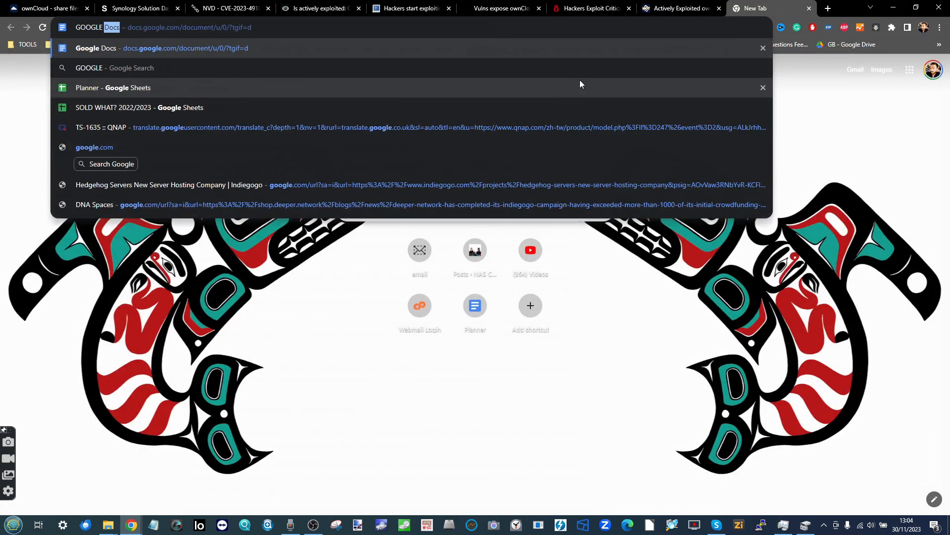
Search Google News for ownCloud stories, then return to the BleepingComputer article.
key("Return")
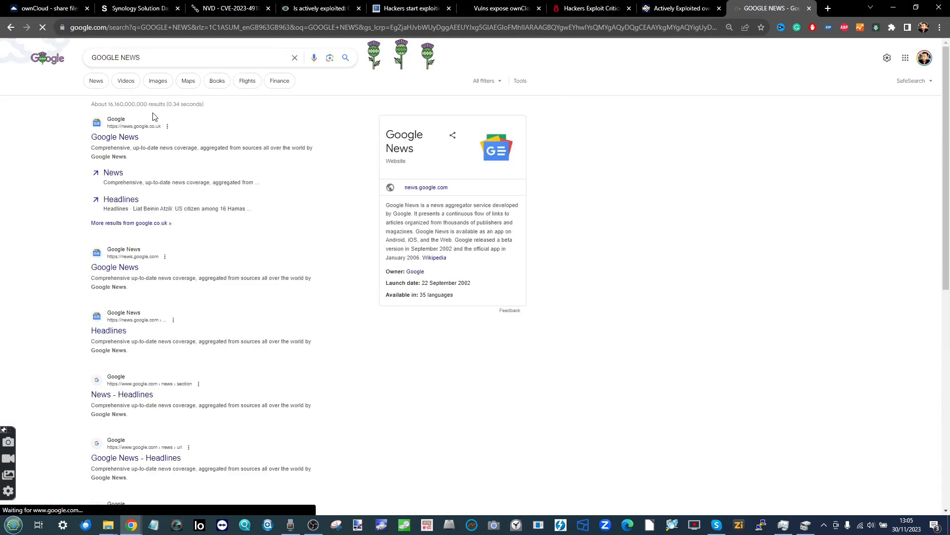
left_click(114, 137)
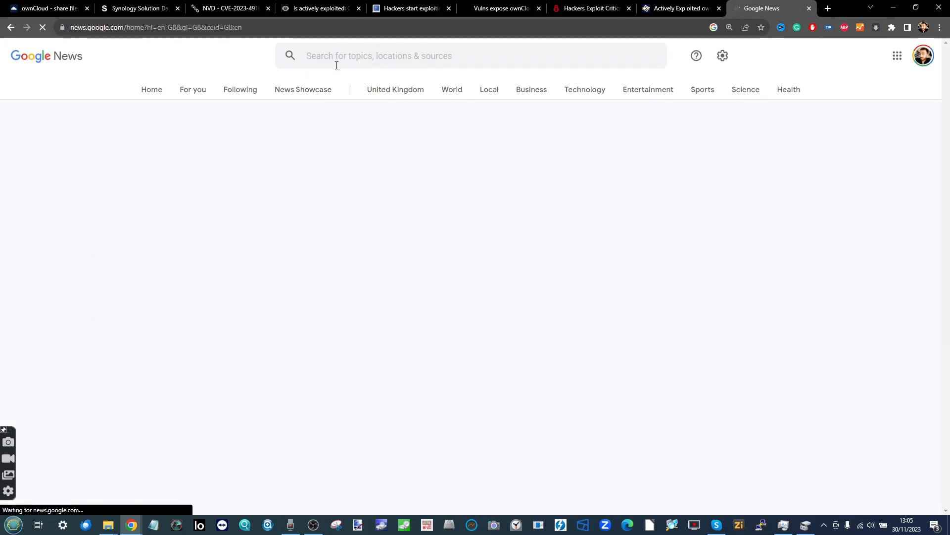
type("OWNLOUD")
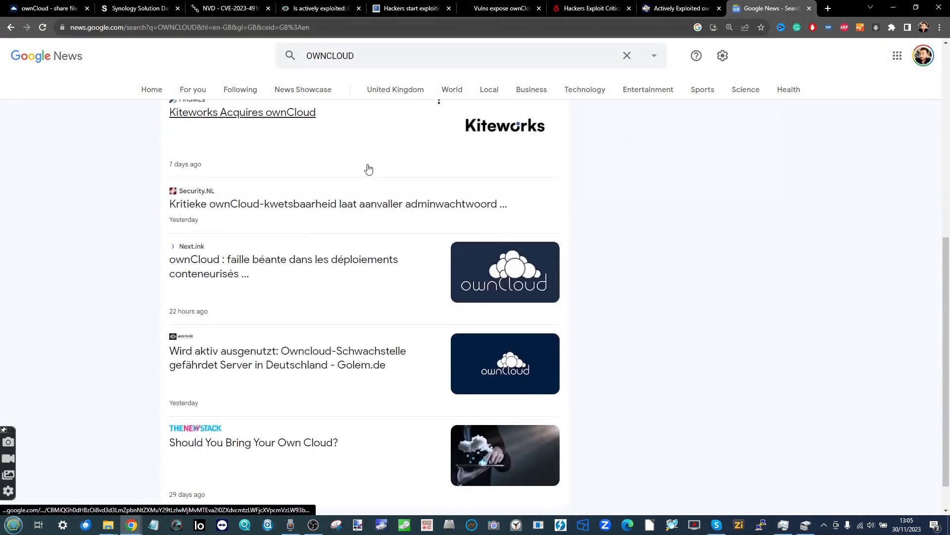
scroll("down", 3)
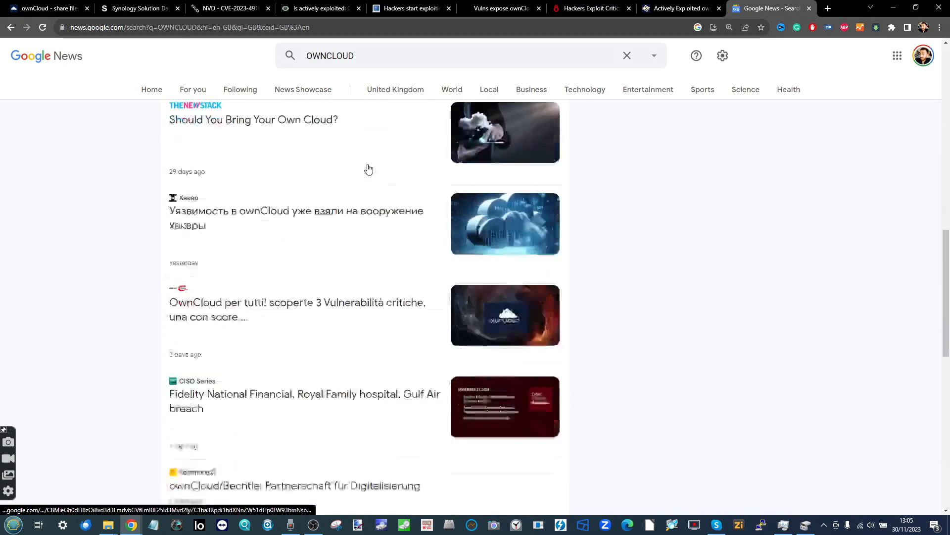
scroll("up", 3)
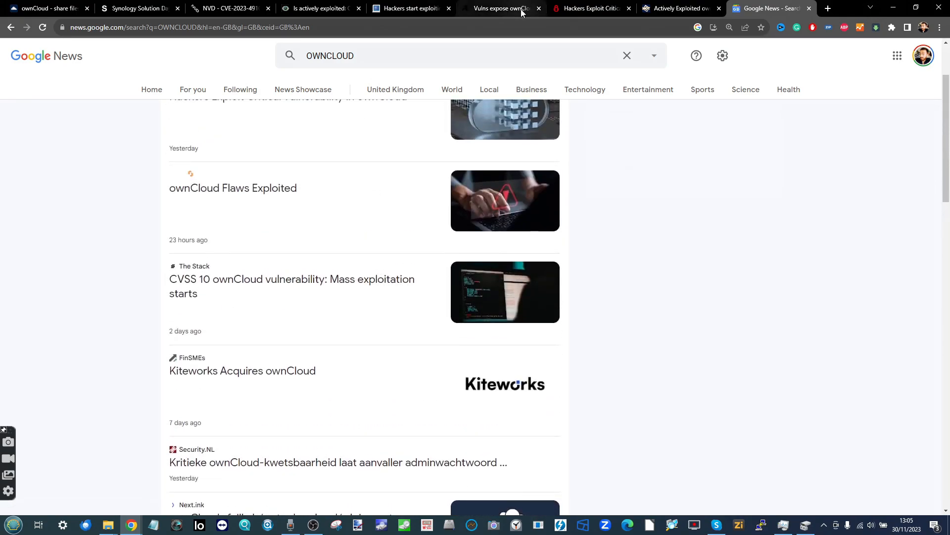
left_click(412, 8)
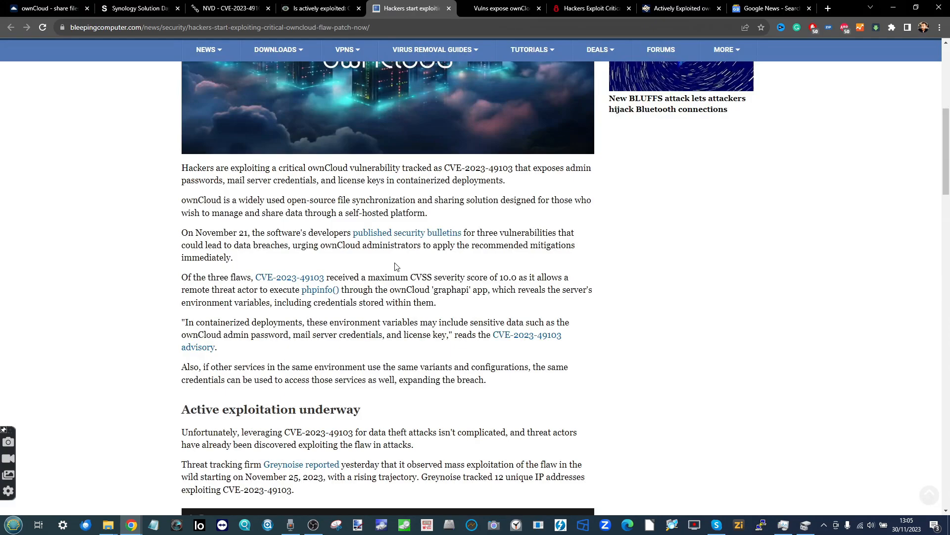
Read past the Greynoise 'Active exploitation underway' chart to Shadowserver's vulnerable-endpoints heatmap.
scroll("down", 3)
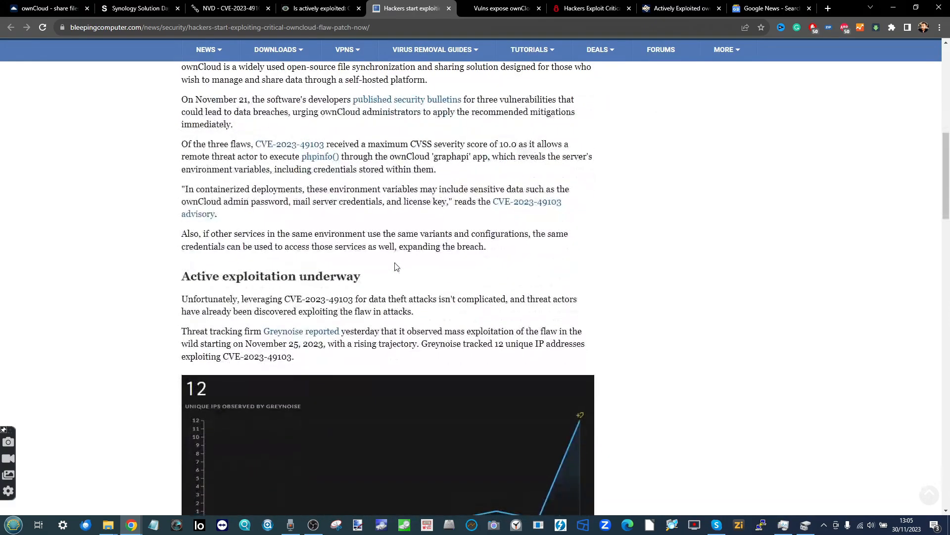
scroll("down", 3)
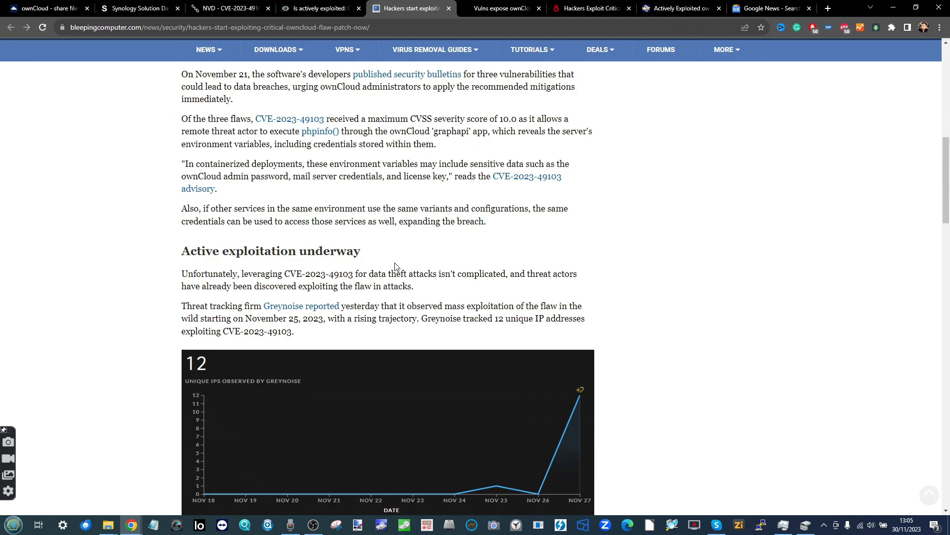
scroll("down", 3)
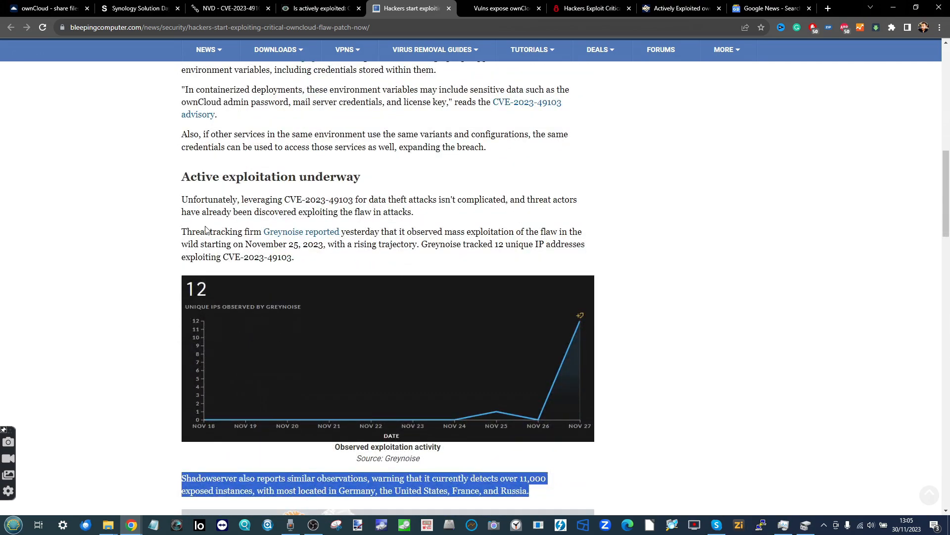
mouse_move(325, 241)
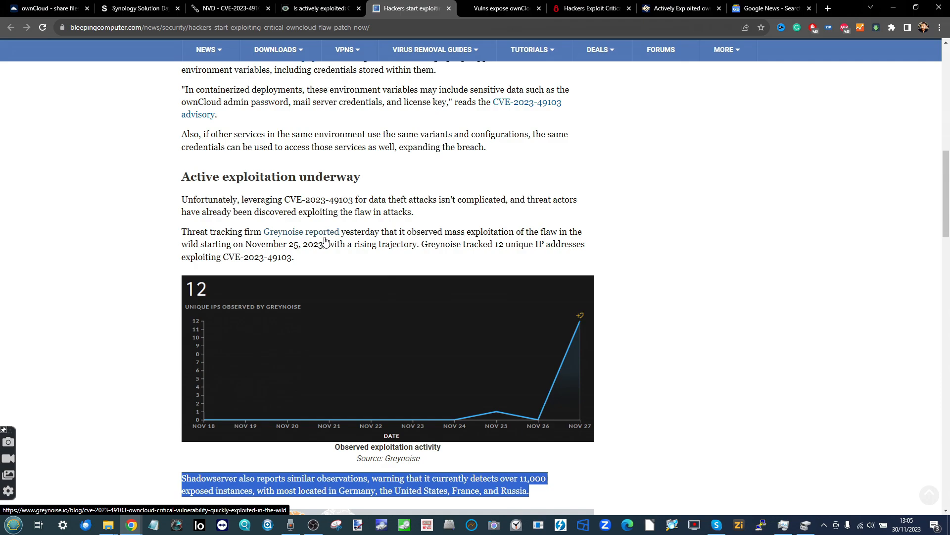
scroll("down", 3)
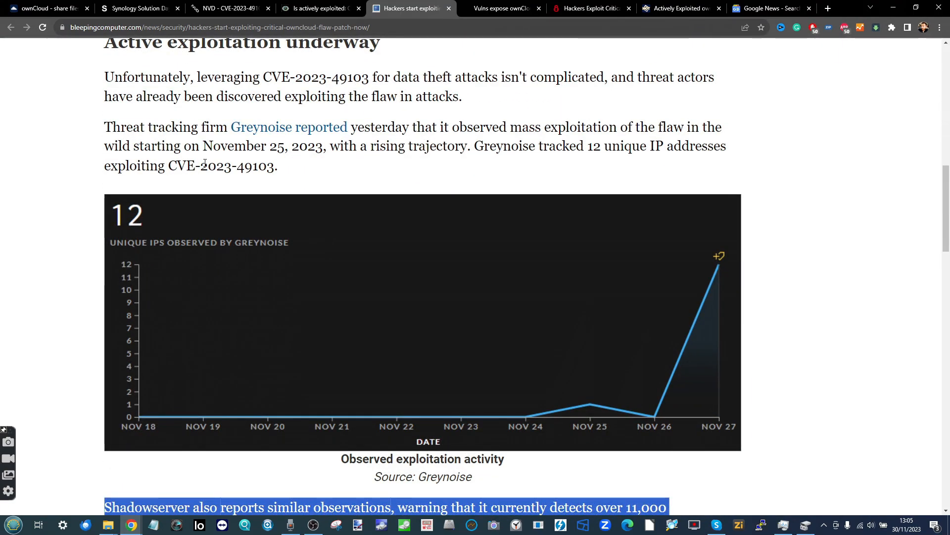
mouse_move(656, 335)
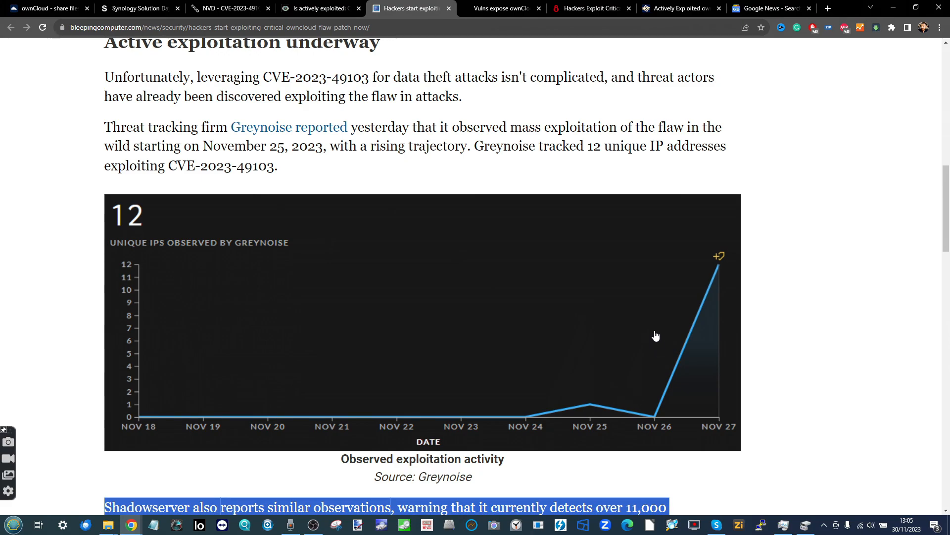
mouse_move(595, 141)
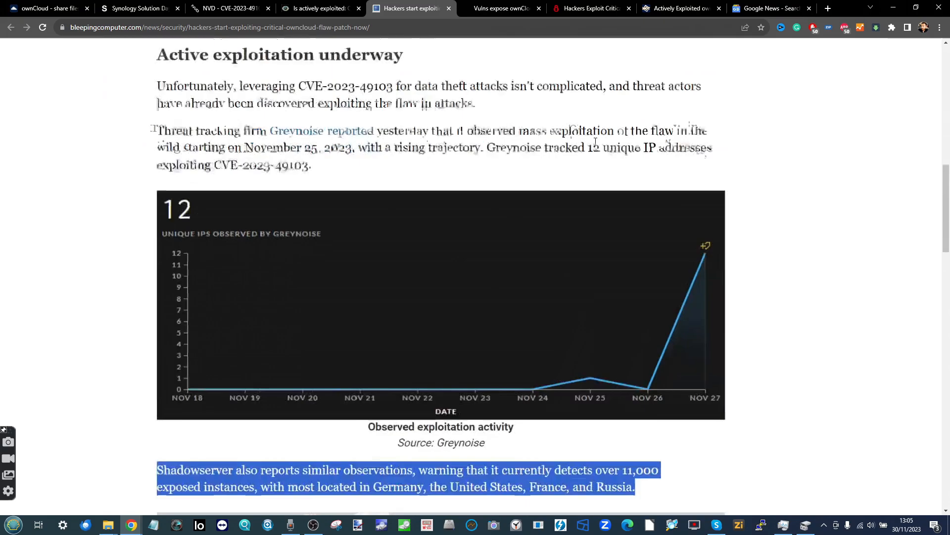
scroll("down", 3)
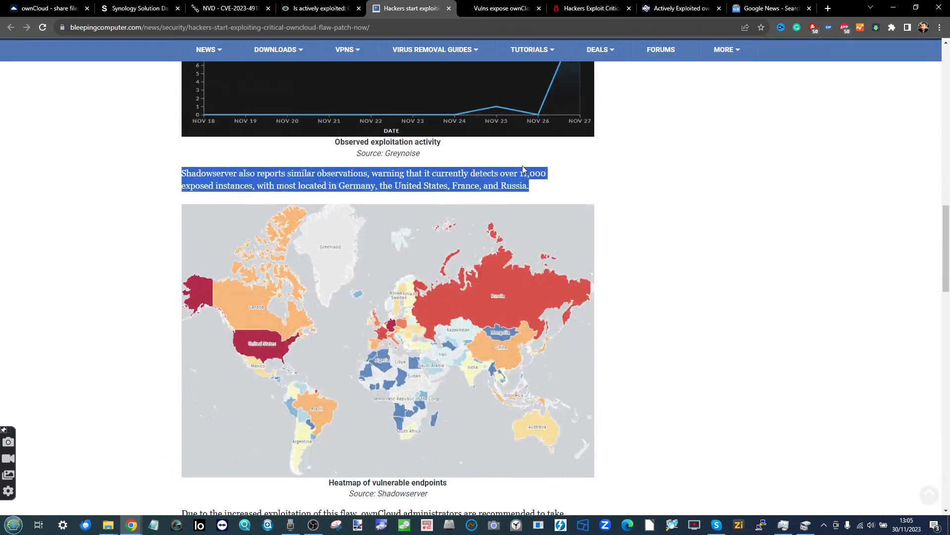
Leave the Shadowserver passage and bring up the Golem 'Is actively exploited' article.
left_click(230, 174)
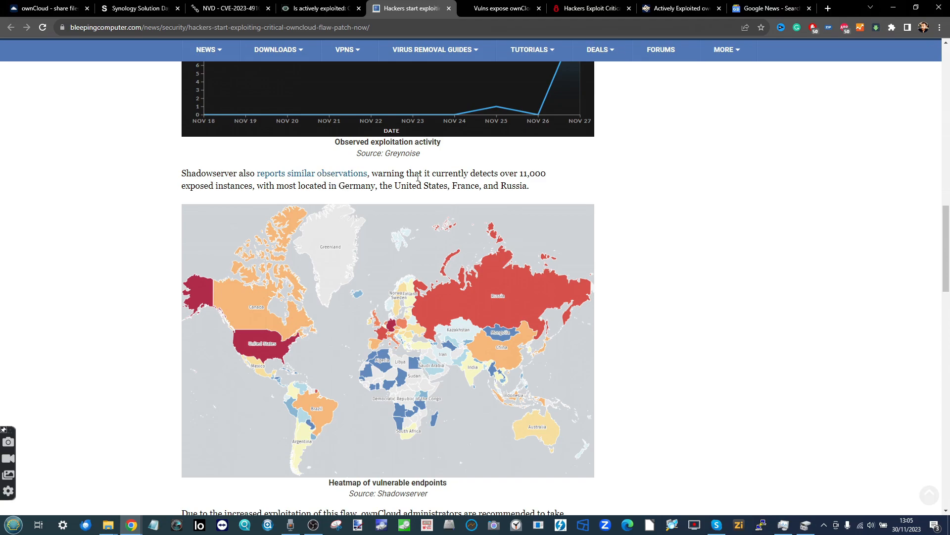
mouse_move(459, 183)
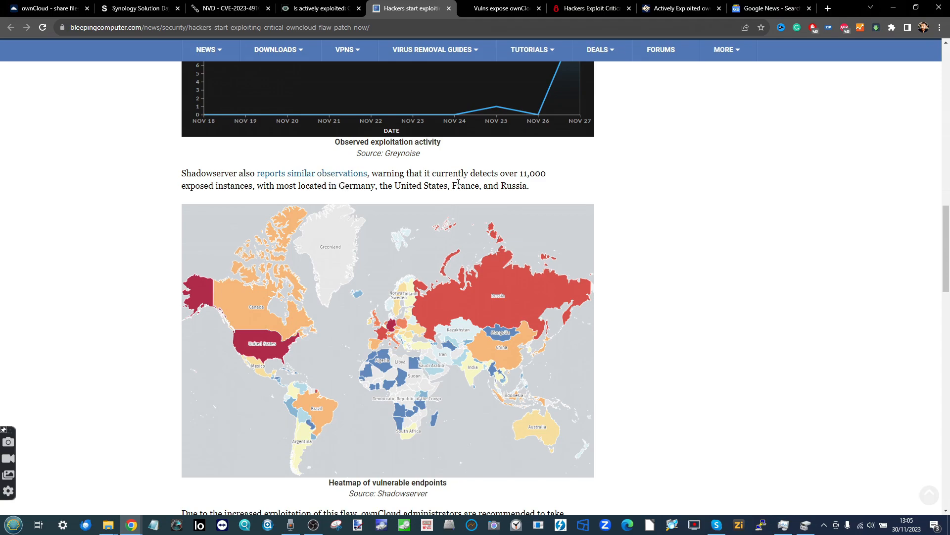
mouse_move(244, 176)
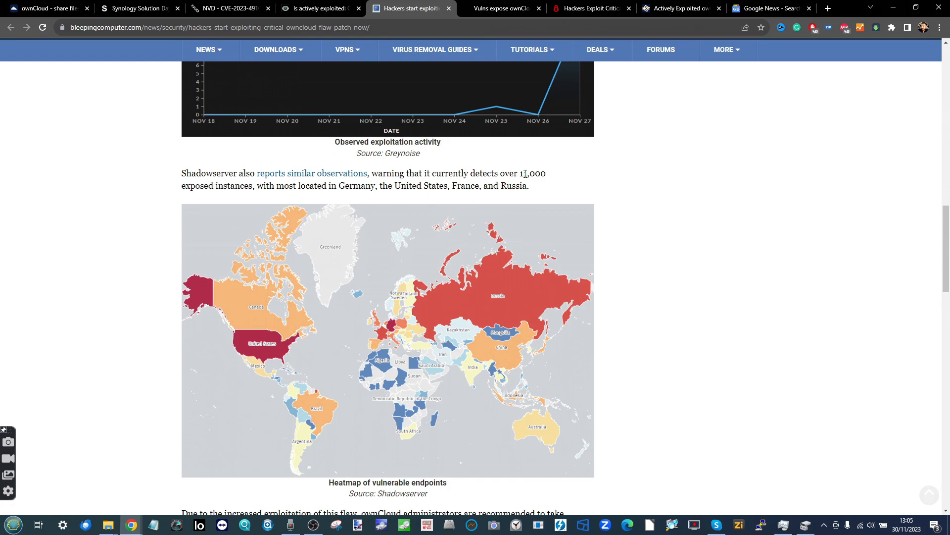
scroll("down", 3)
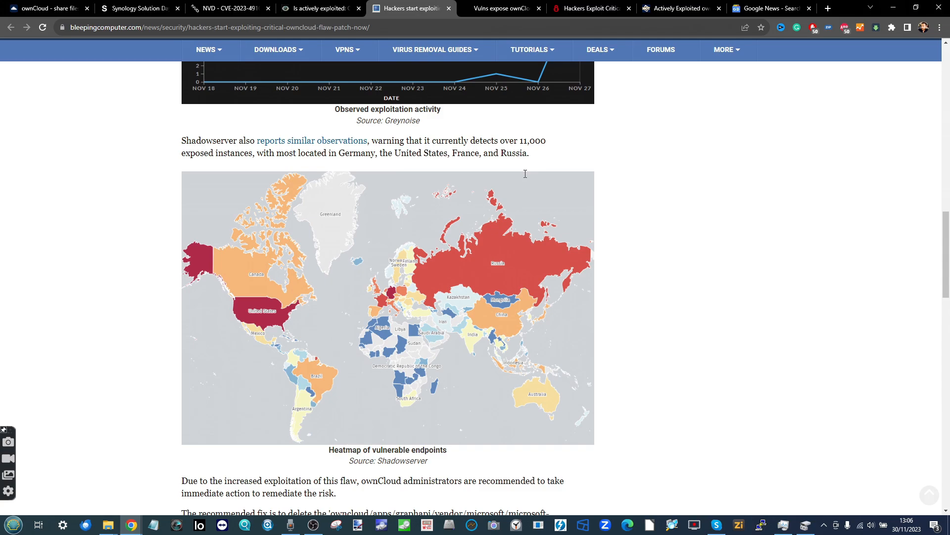
scroll("down", 3)
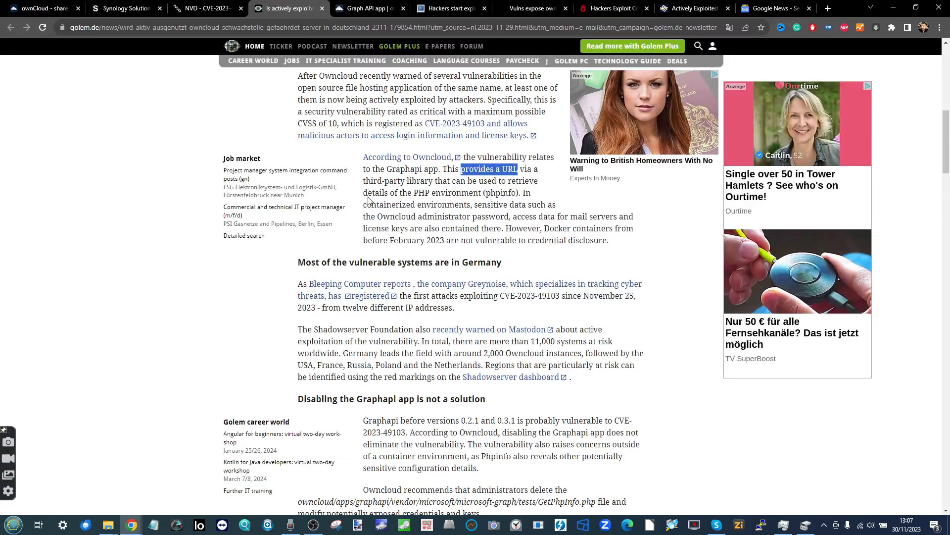
Check the Graph API app page (version 0.3.1), then return to BleepingComputer's recommended-fix passage.
scroll("down", 3)
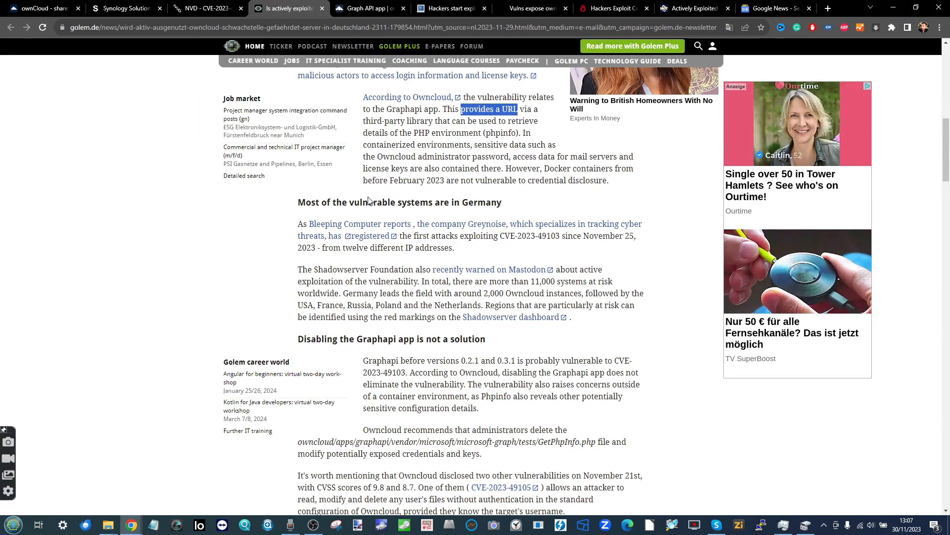
scroll("down", 3)
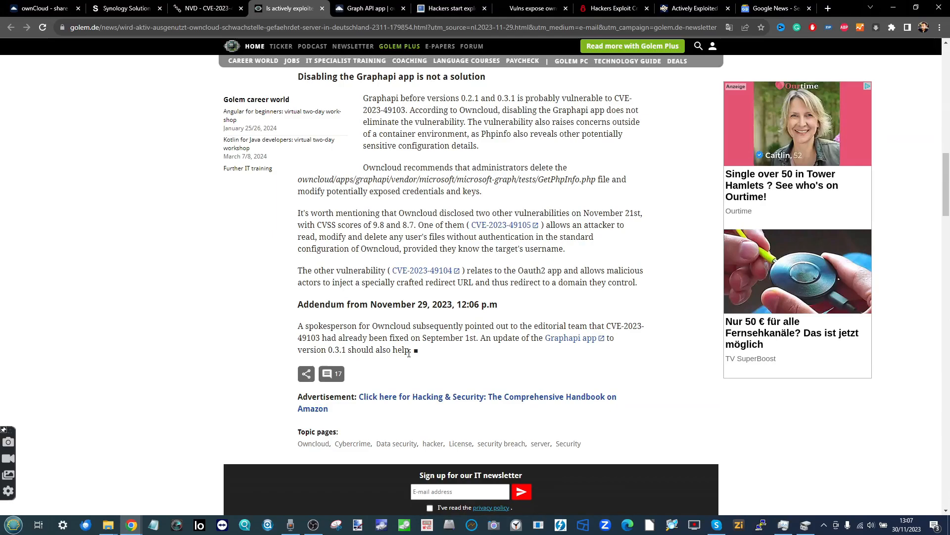
mouse_move(587, 323)
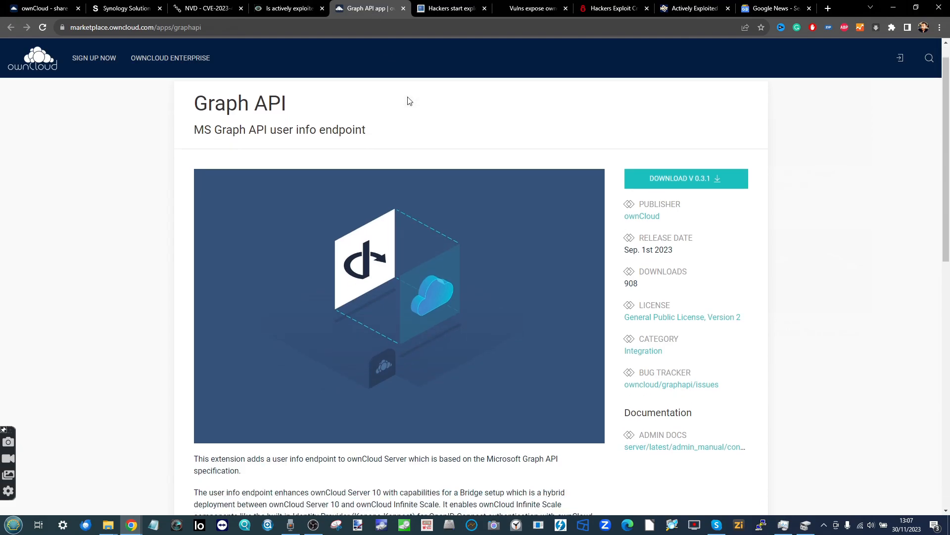
scroll("up", 3)
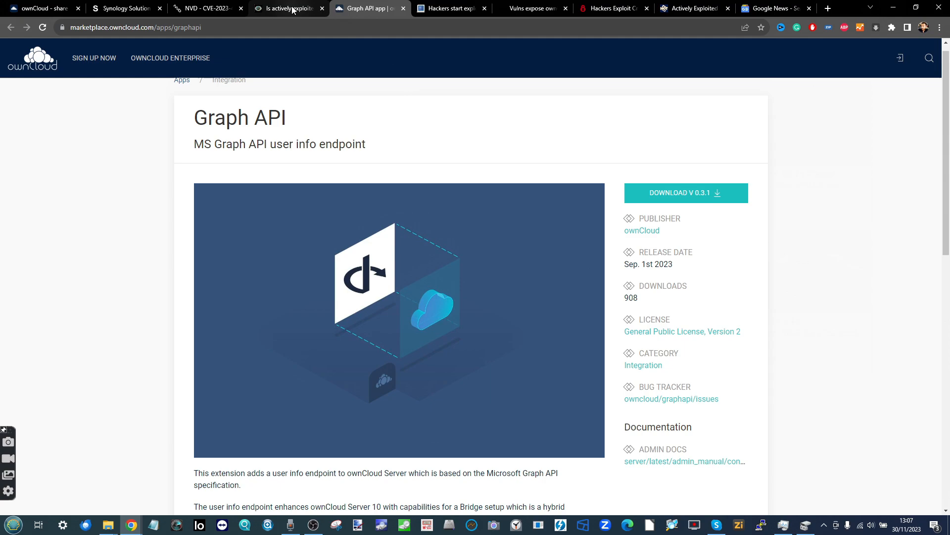
left_click(450, 8)
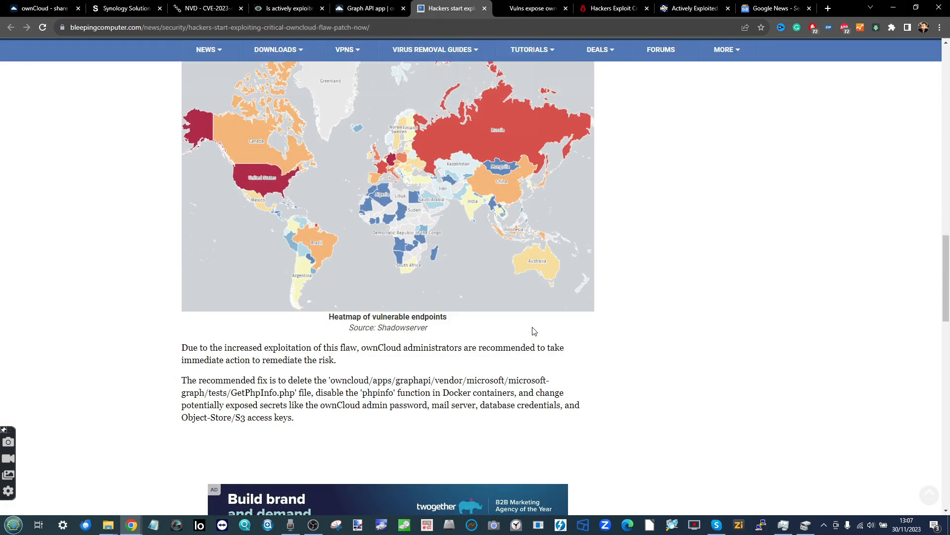
Skim the BleepingComputer article, then bring up ownCloud's credential disclosure advisory for containerized deployments.
scroll("up", 3)
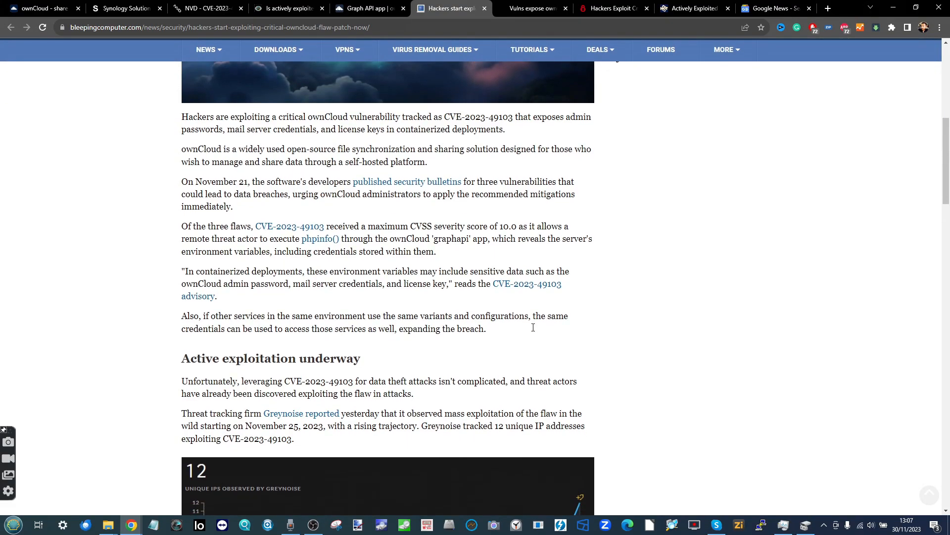
scroll("down", 3)
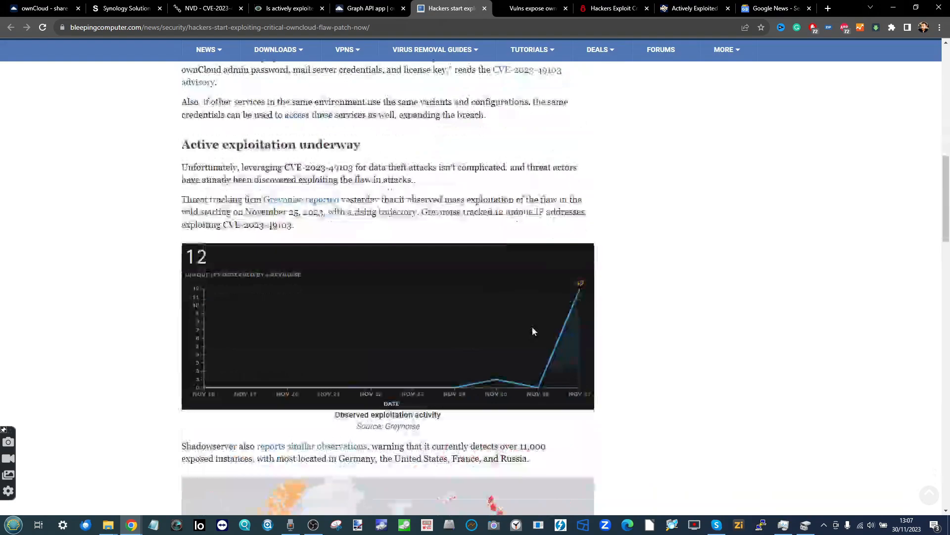
scroll("down", 3)
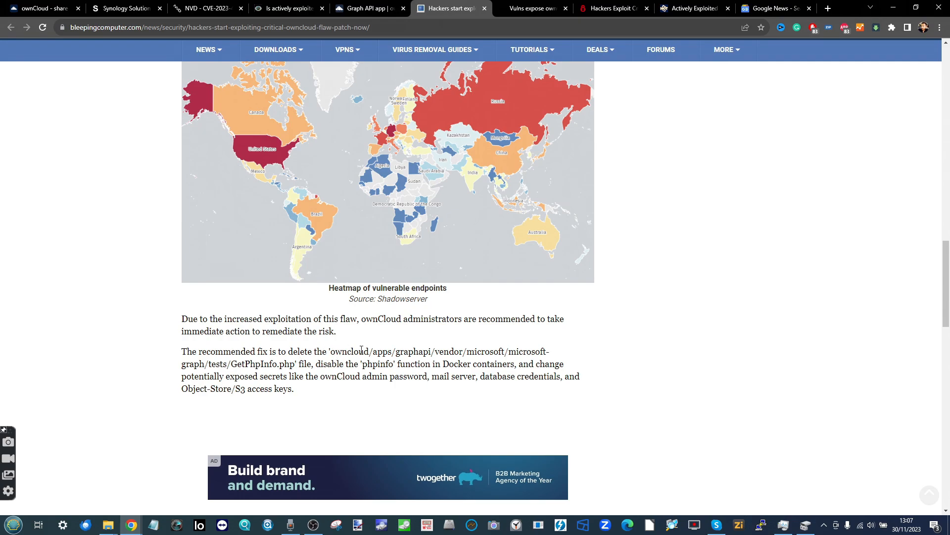
scroll("down", 3)
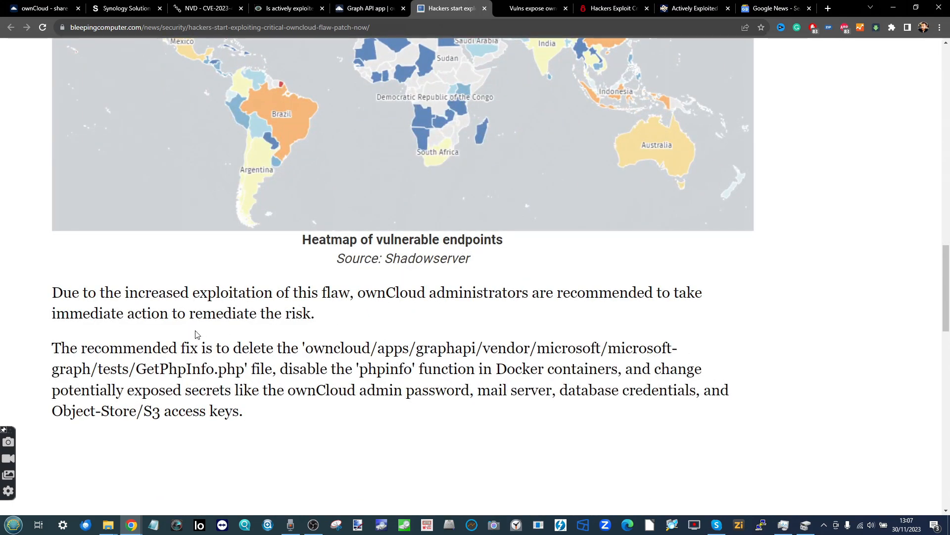
mouse_move(101, 370)
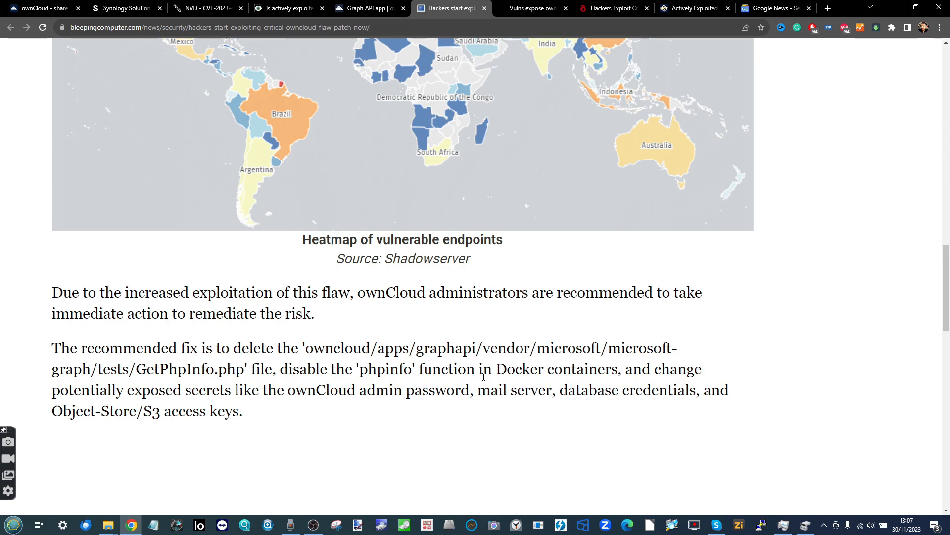
left_click(659, 7)
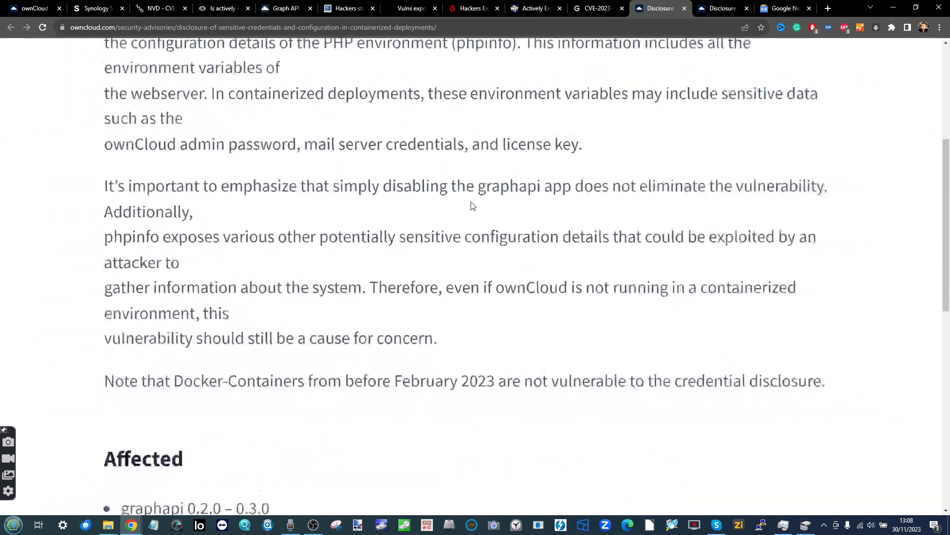
Read the advisory's Affected and Action taken sections, then go to ownCloud's Security Advisories overview.
scroll("down", 3)
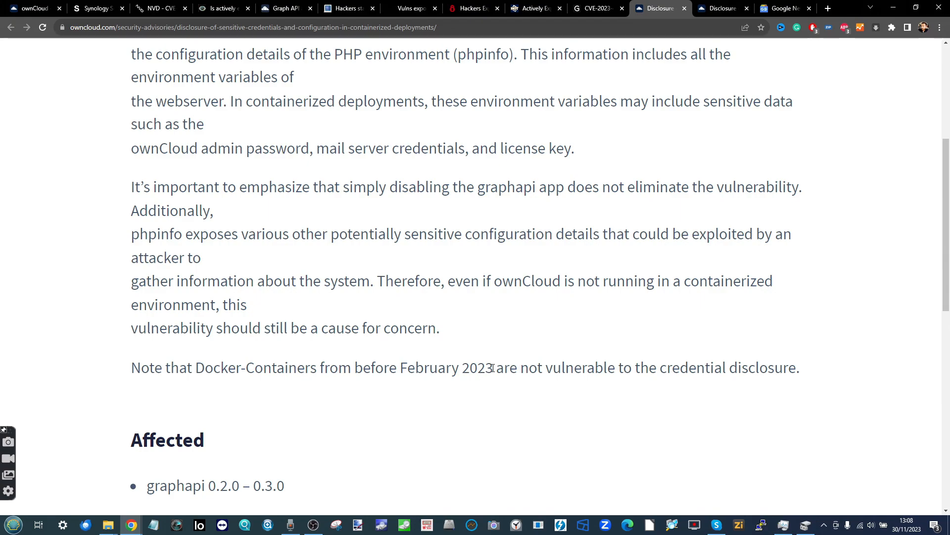
scroll("up", 3)
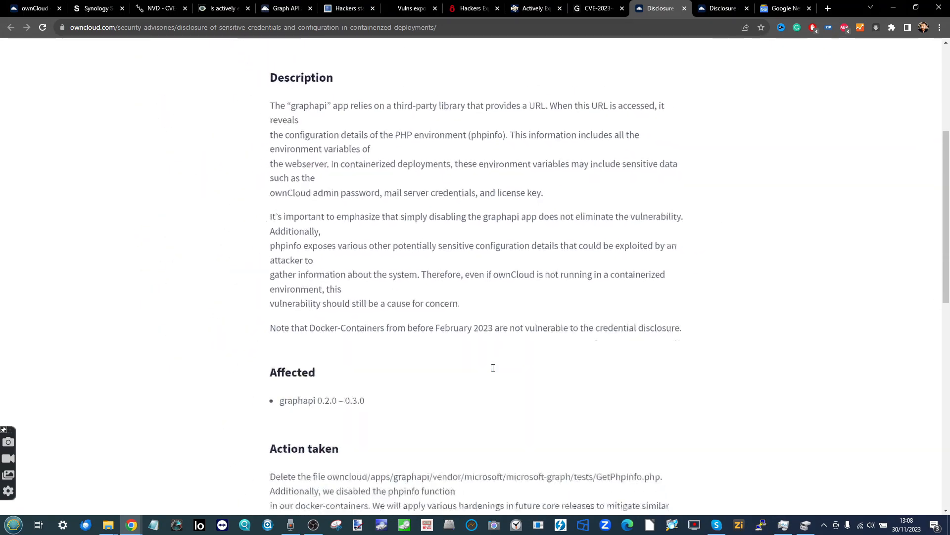
scroll("down", 3)
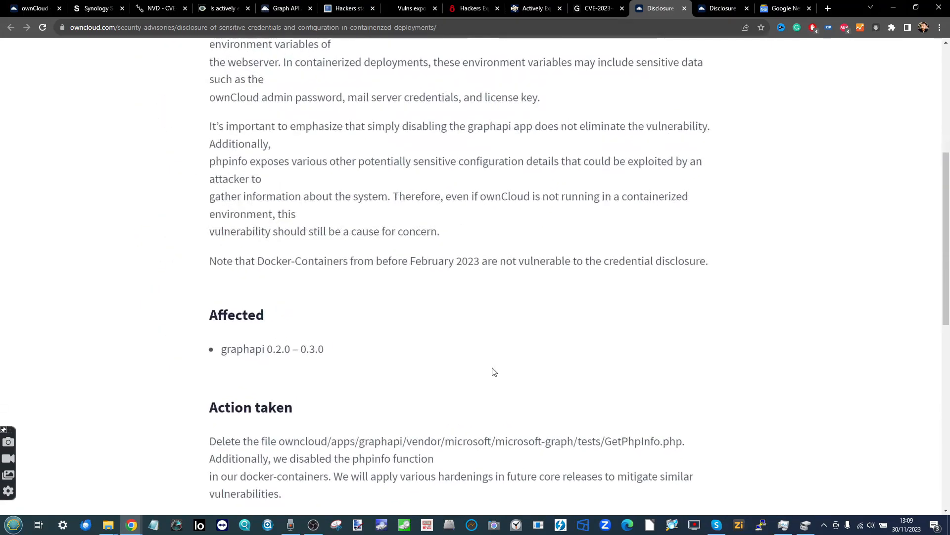
scroll("down", 3)
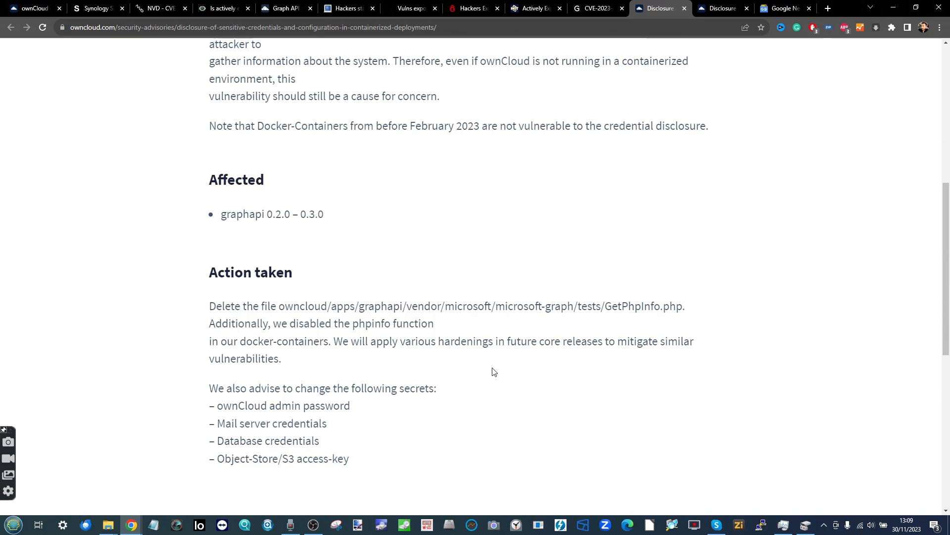
scroll("up", 3)
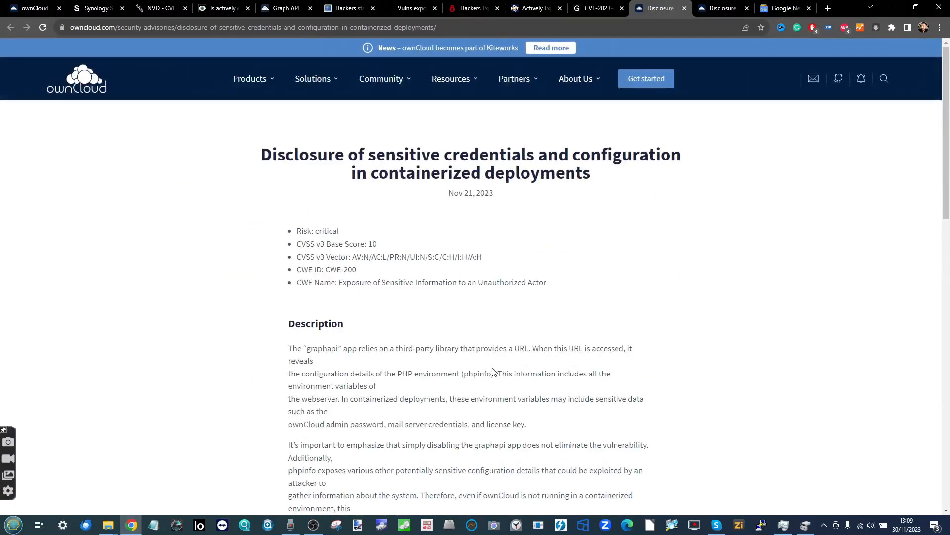
scroll("down", 3)
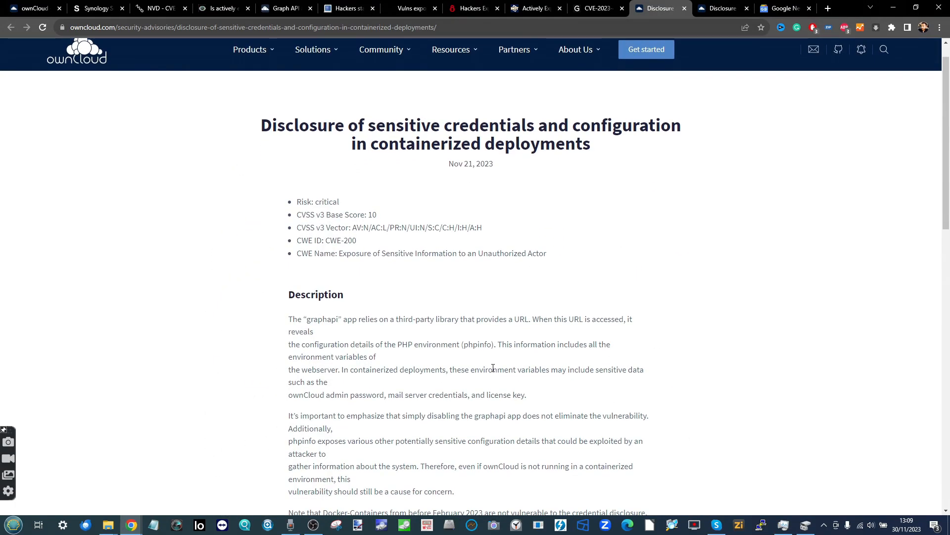
scroll("down", 3)
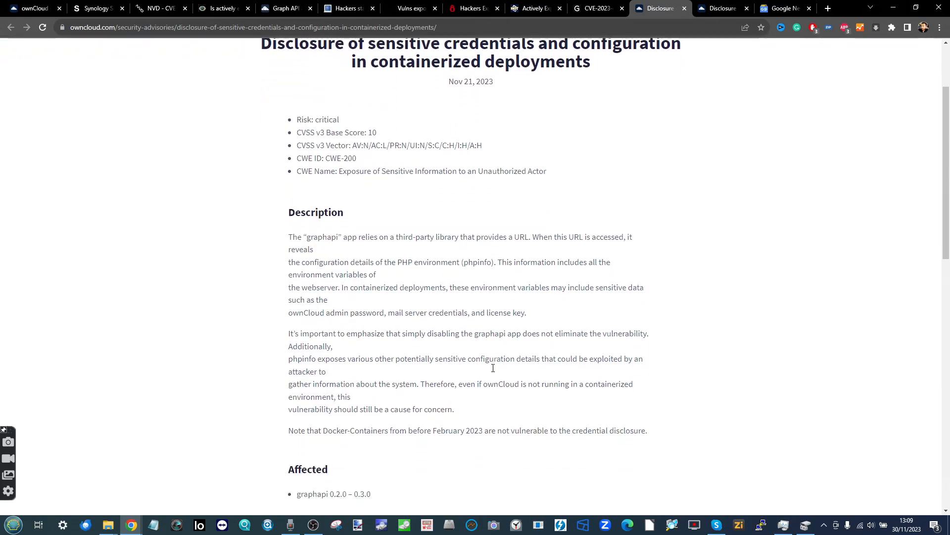
scroll("down", 3)
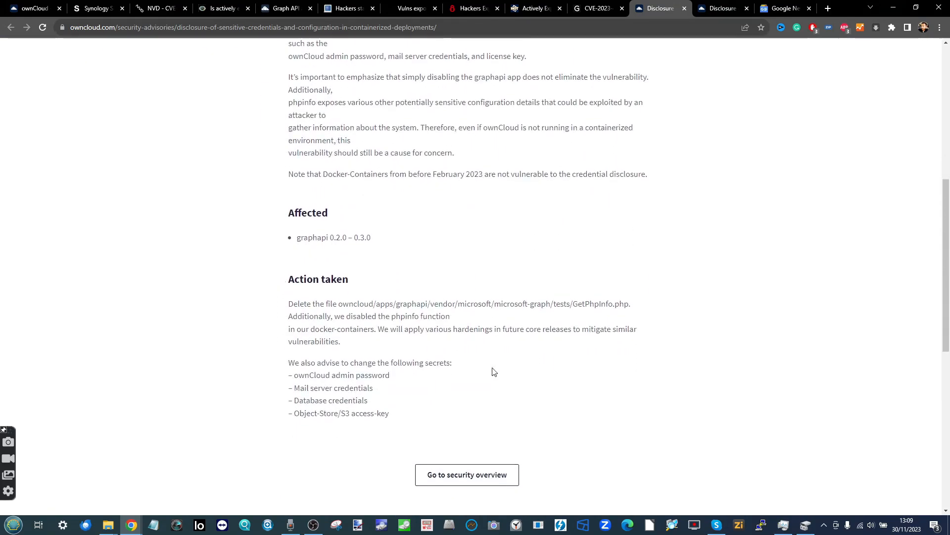
mouse_move(297, 237)
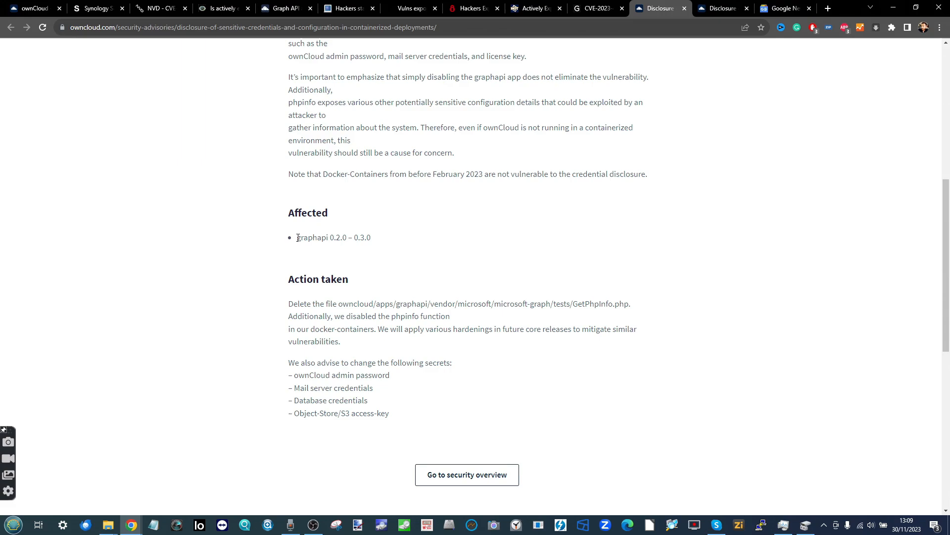
mouse_move(531, 308)
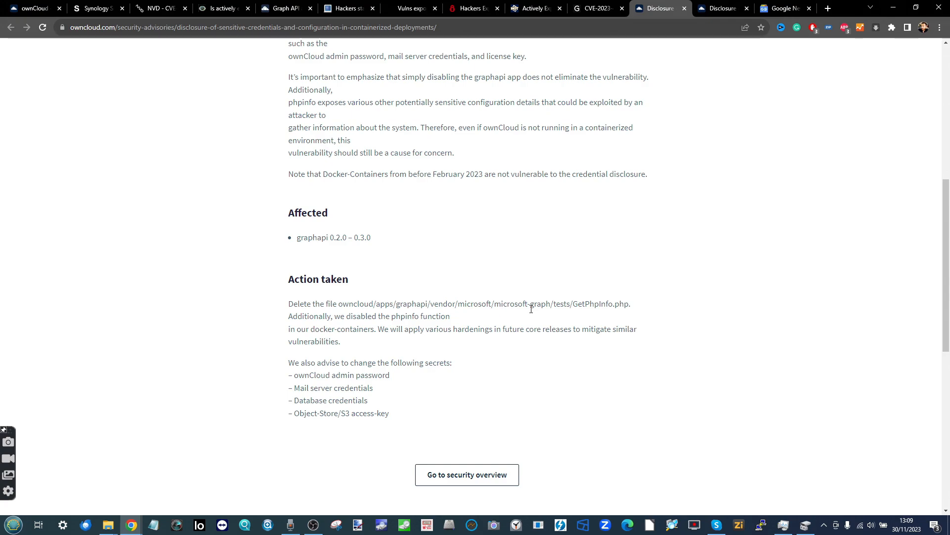
left_click(466, 475)
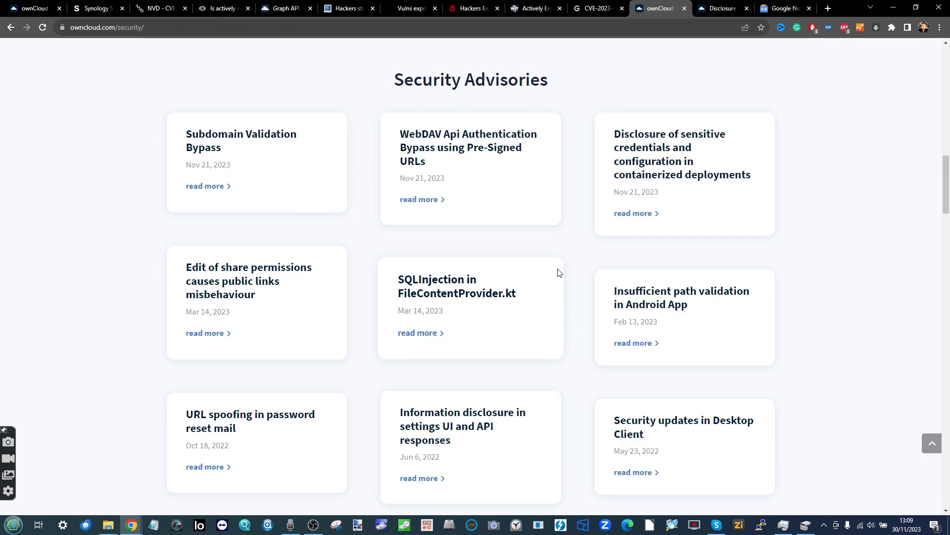
mouse_move(337, 89)
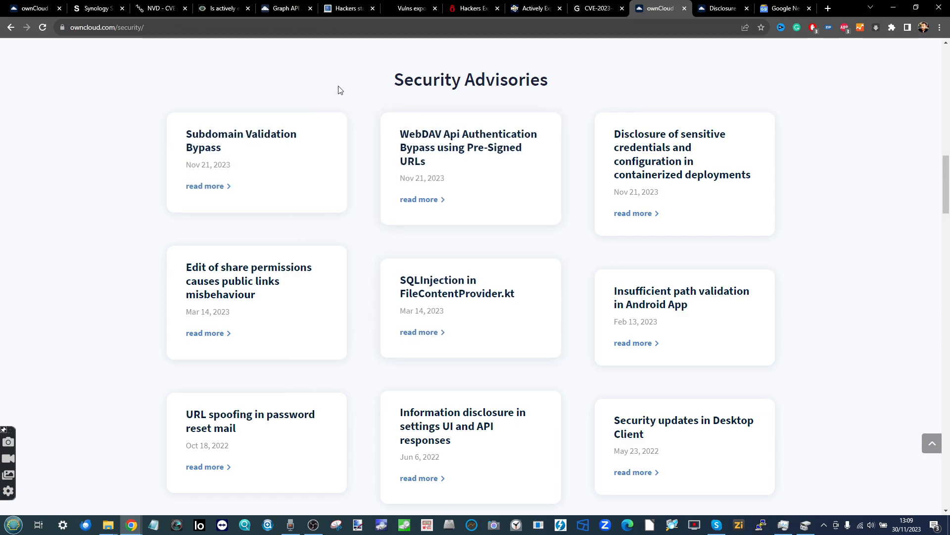
mouse_move(94, 8)
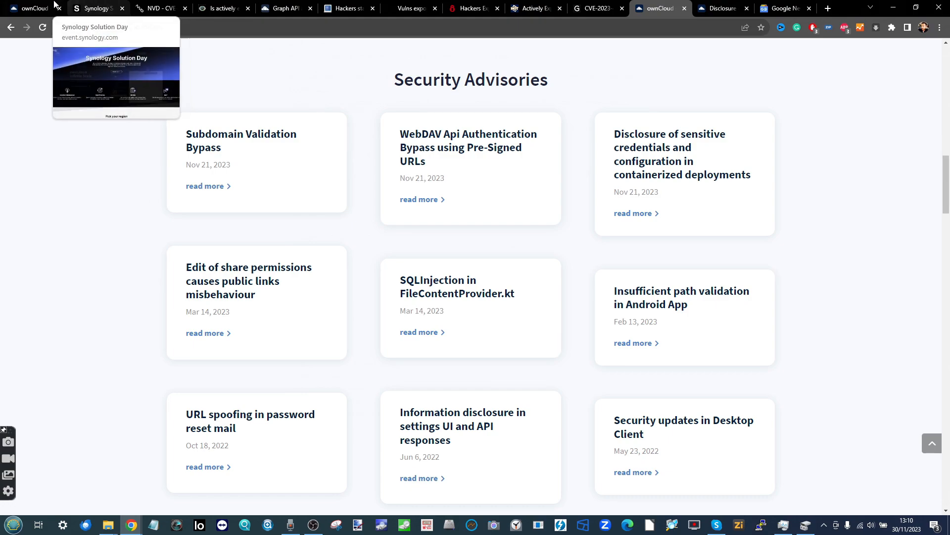
mouse_move(162, 8)
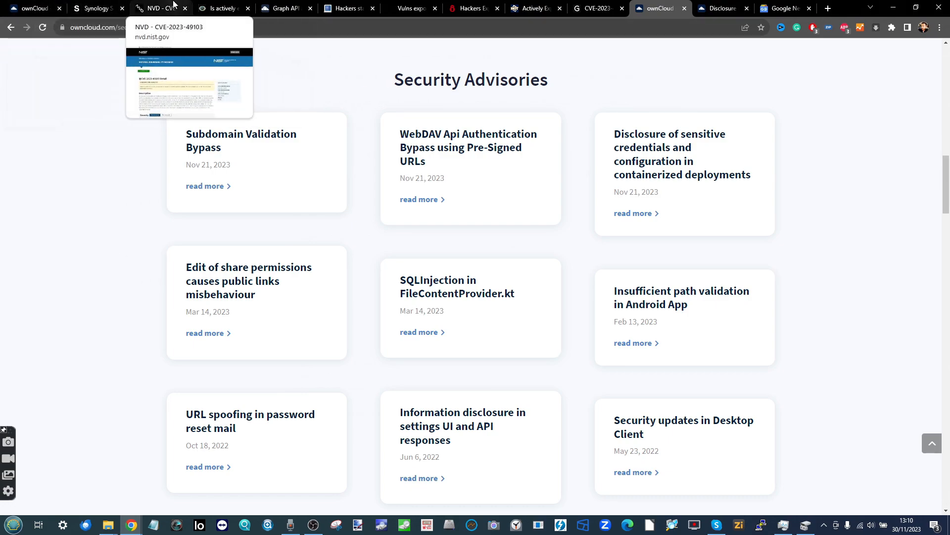
mouse_move(373, 118)
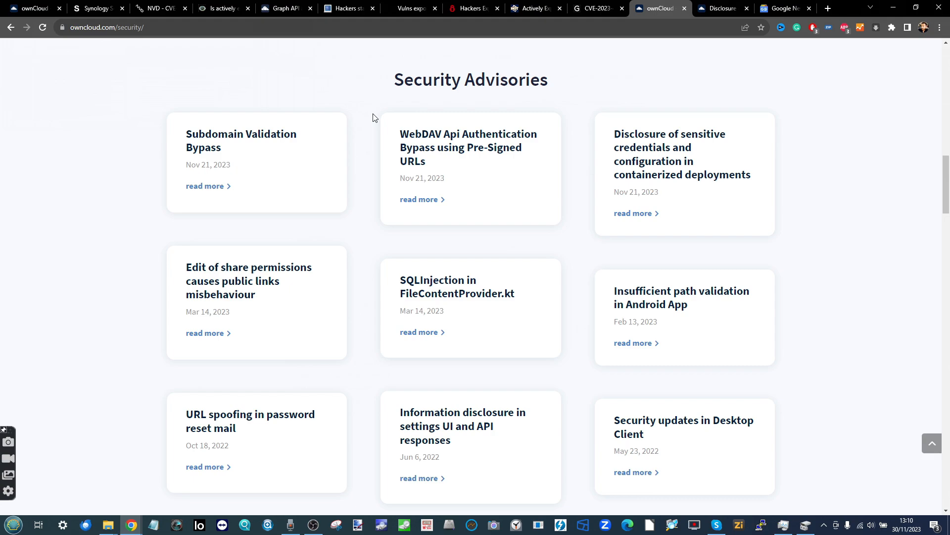
Leave the Security Advisories list for GreyNoise's blog post on ownCloud CVE-2023-49103.
scroll("up", 3)
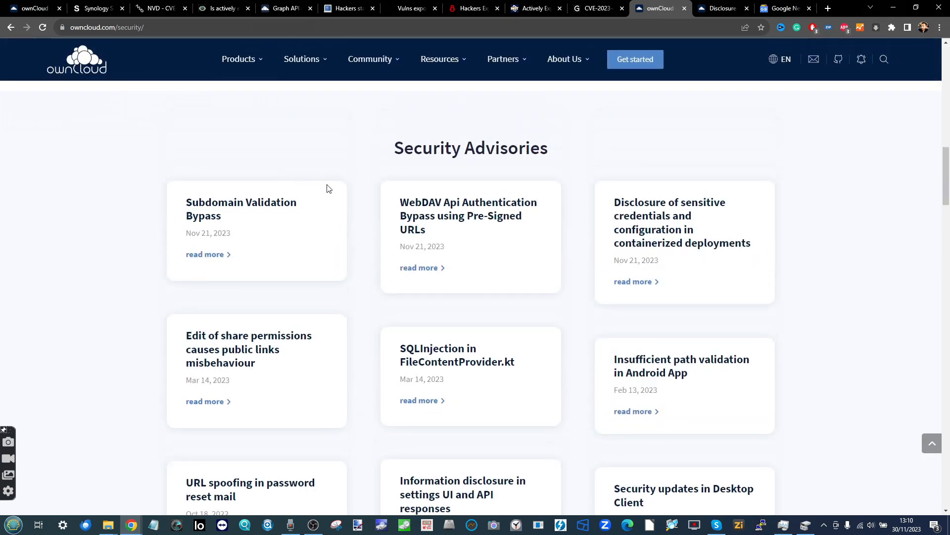
mouse_move(642, 257)
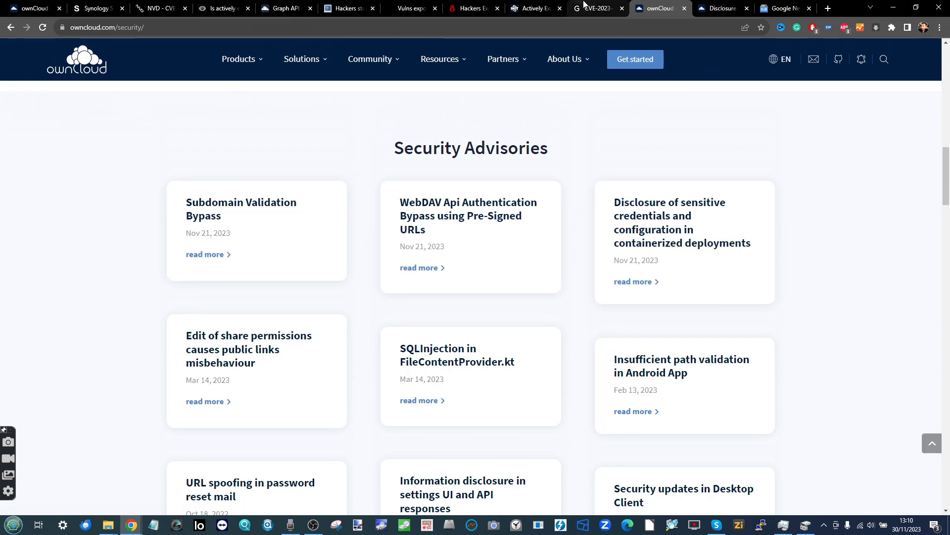
left_click(597, 8)
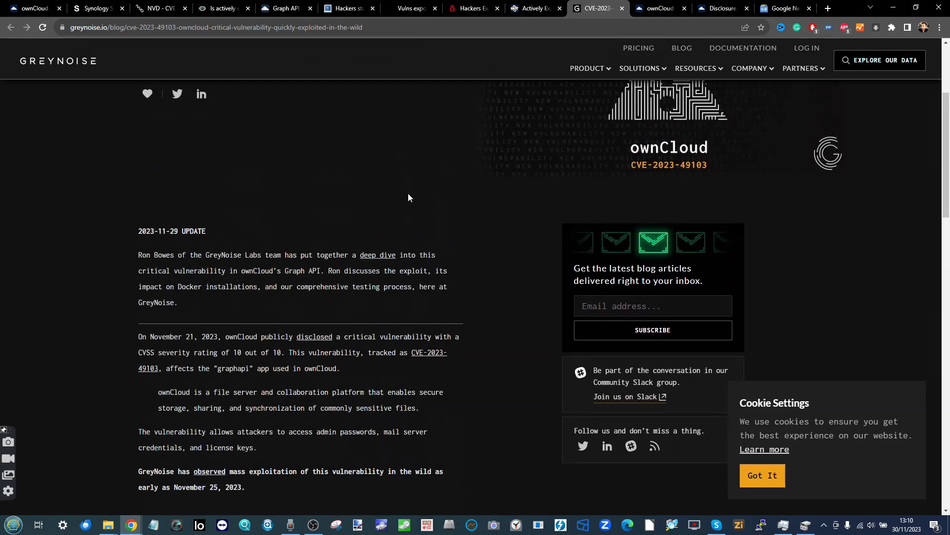
Review GreyNoise's chart of unique IPs exploiting CVE-2023-49103, then switch to the ownCloud homepage.
scroll("down", 3)
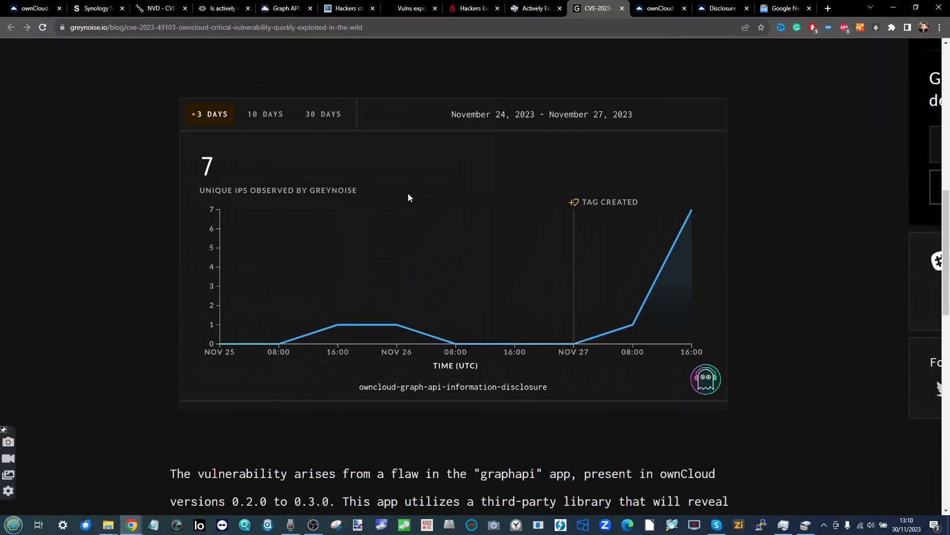
mouse_move(530, 203)
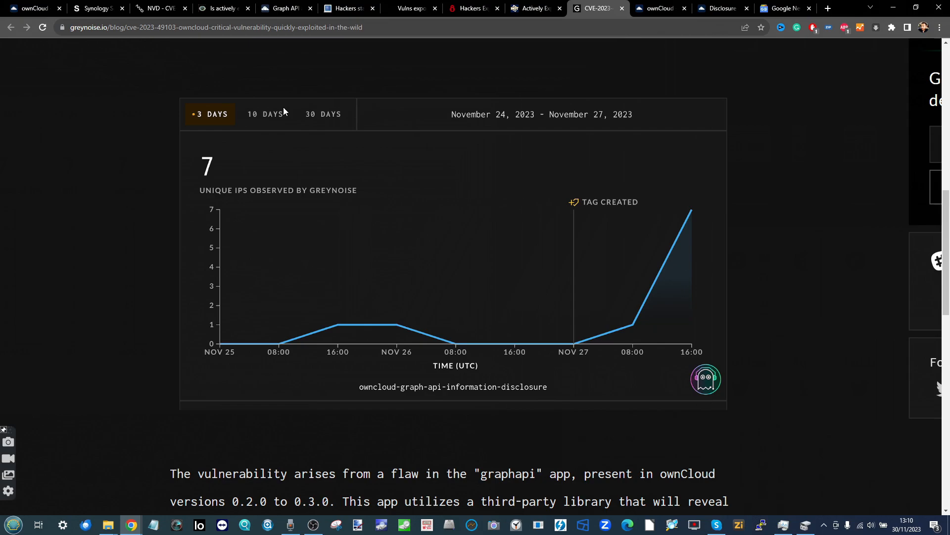
scroll("up", 3)
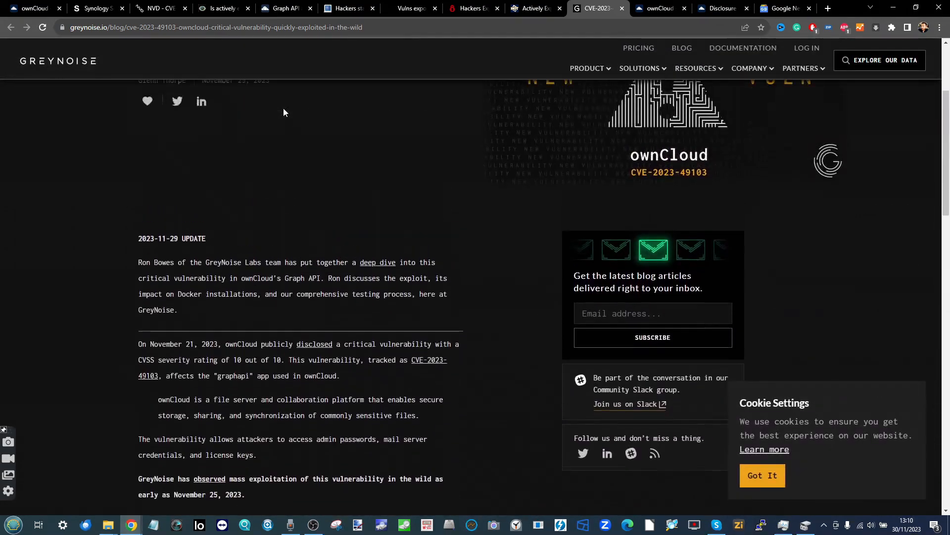
scroll("up", 3)
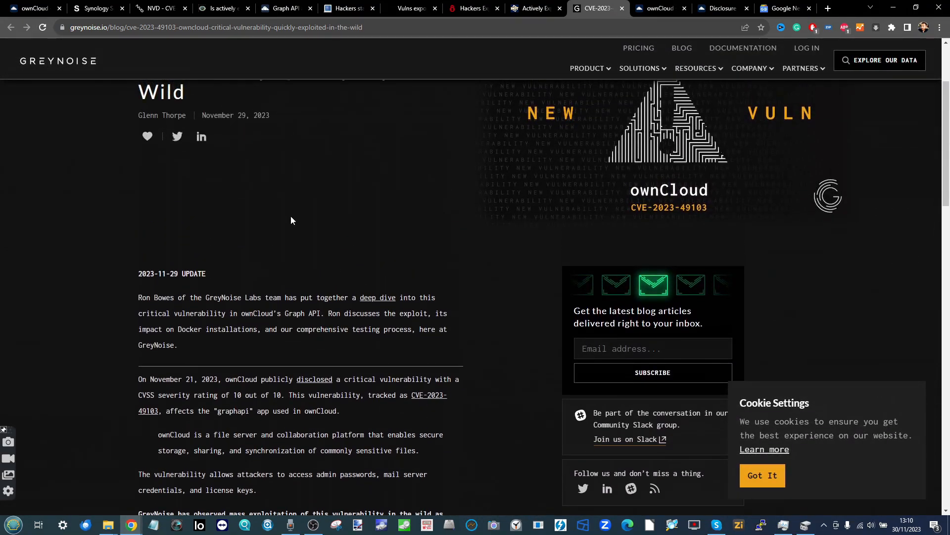
scroll("up", 3)
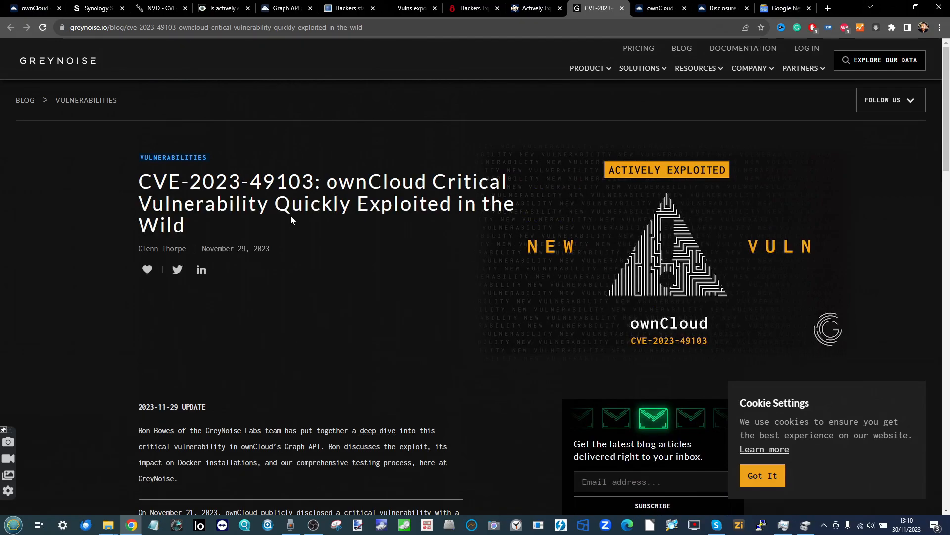
mouse_move(159, 8)
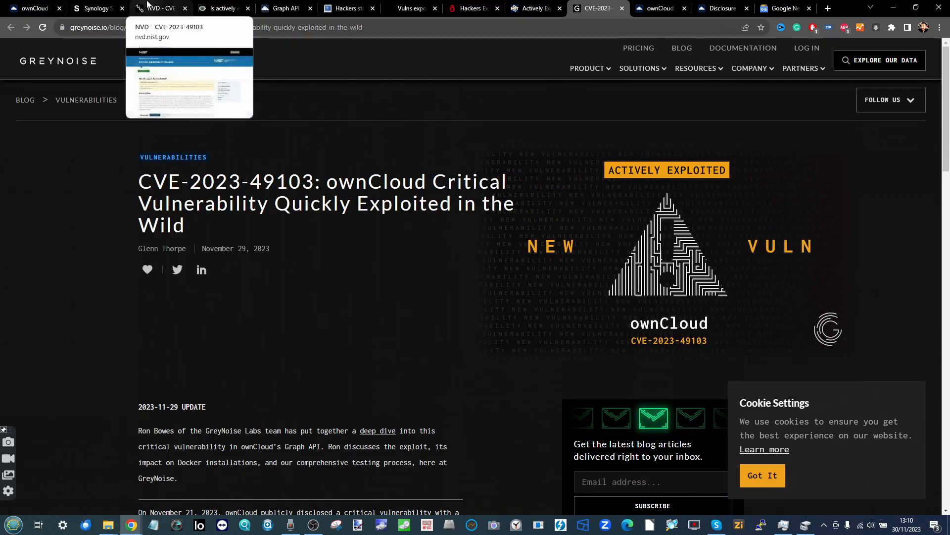
left_click(34, 8)
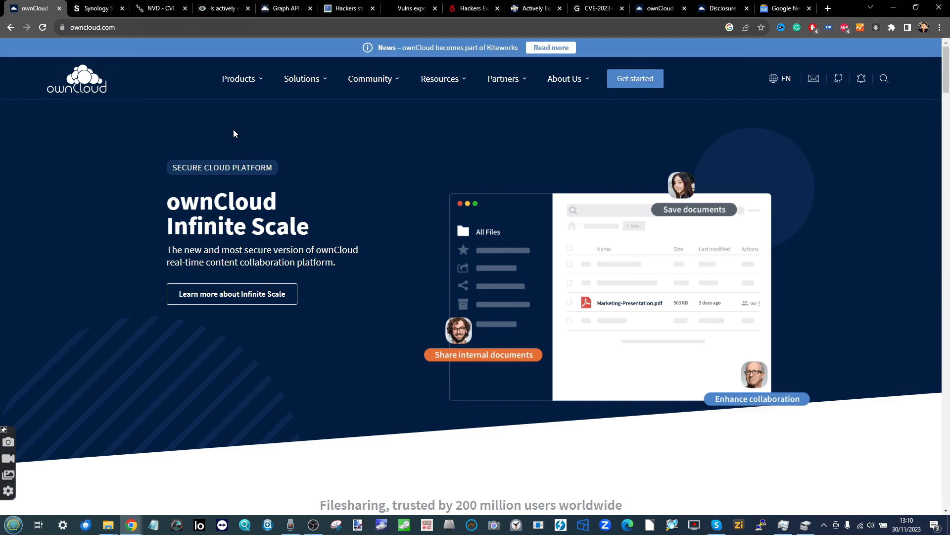
mouse_move(130, 206)
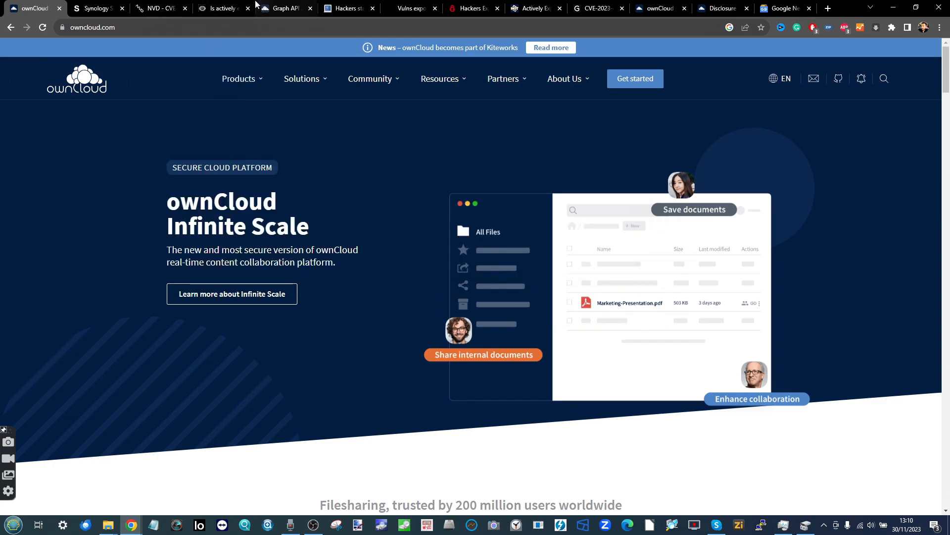
mouse_move(285, 8)
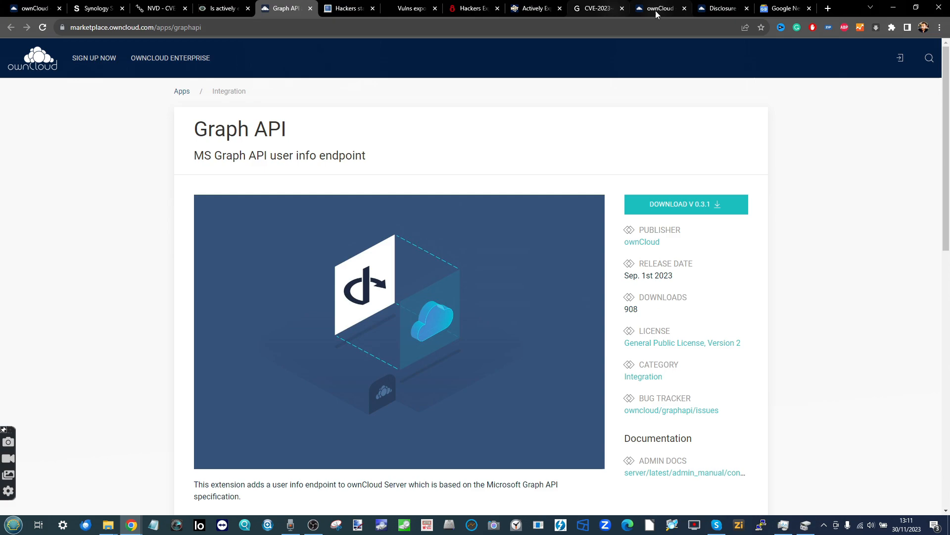
mouse_move(658, 8)
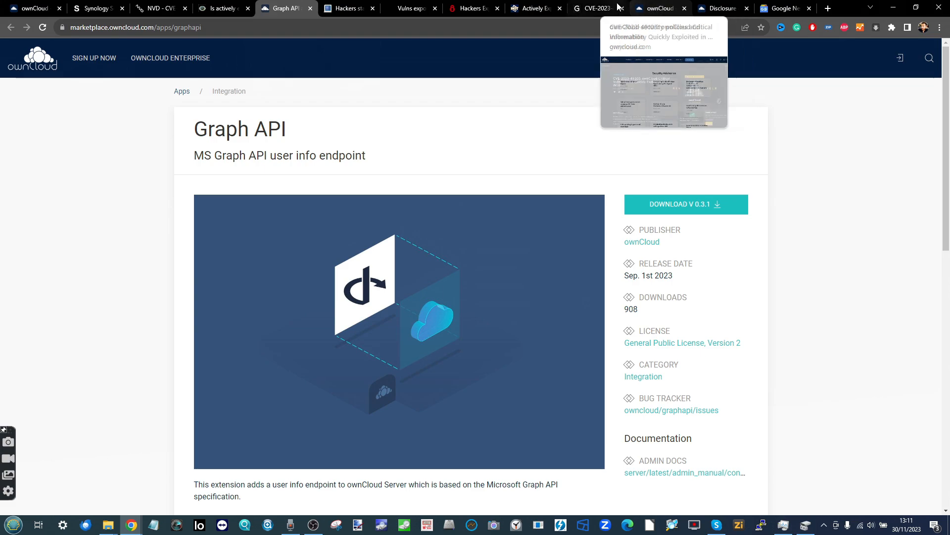
Bring up Infosecurity Magazine's article on hackers exploiting the ownCloud flaw.
left_click(471, 9)
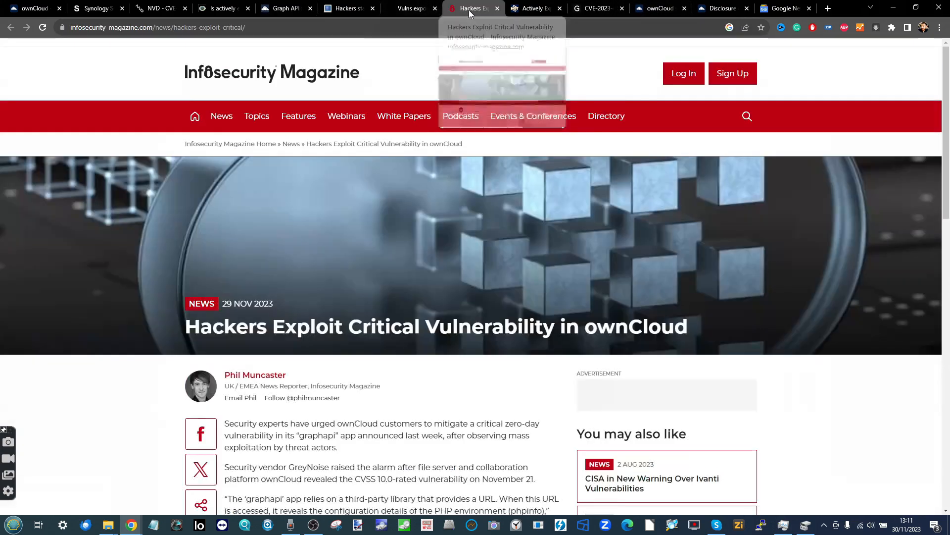
Skim HotHardware's max-10 security alert article, then return to GreyNoise's CVE-2023-49103 post.
left_click(532, 8)
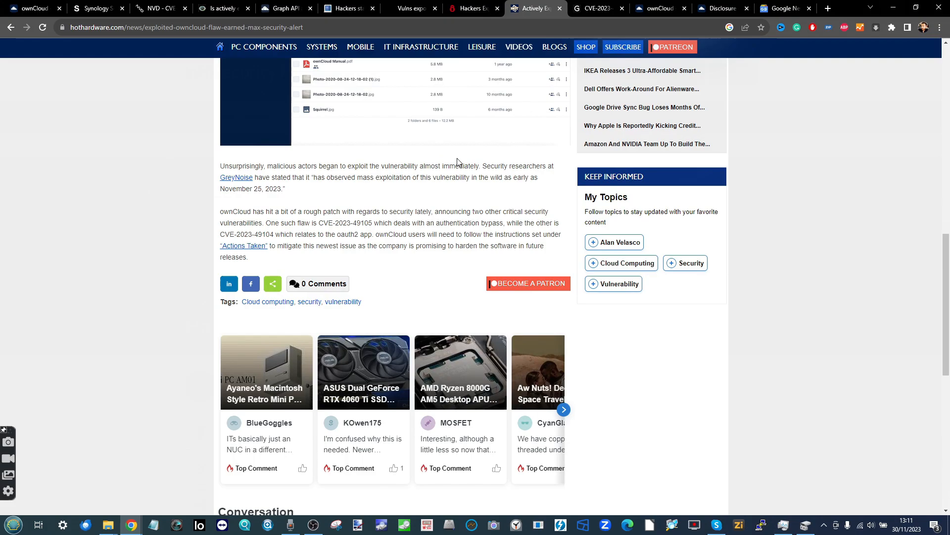
scroll("up", 3)
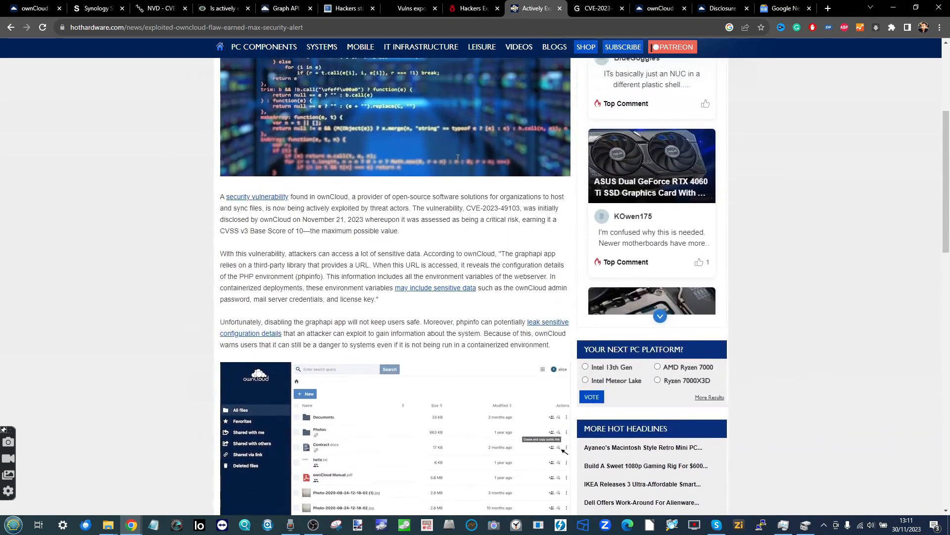
scroll("up", 3)
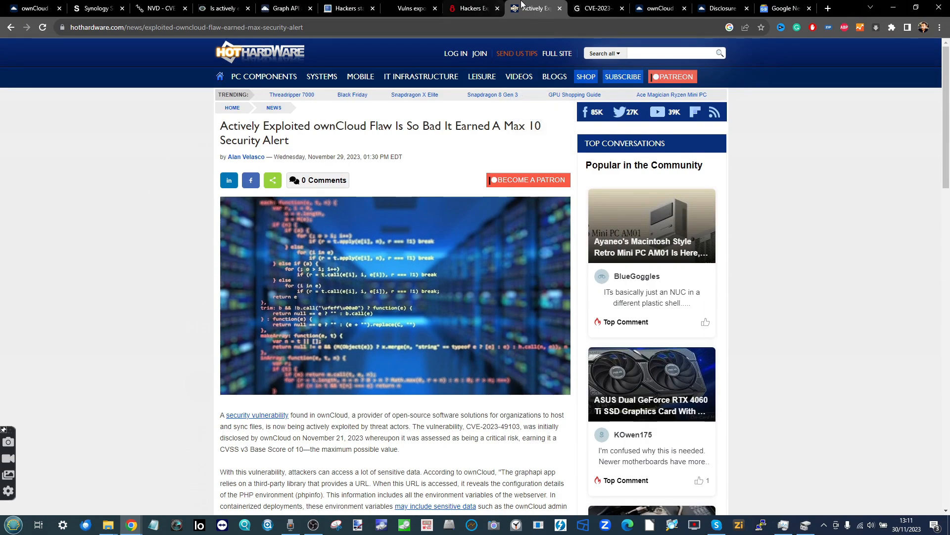
left_click(597, 8)
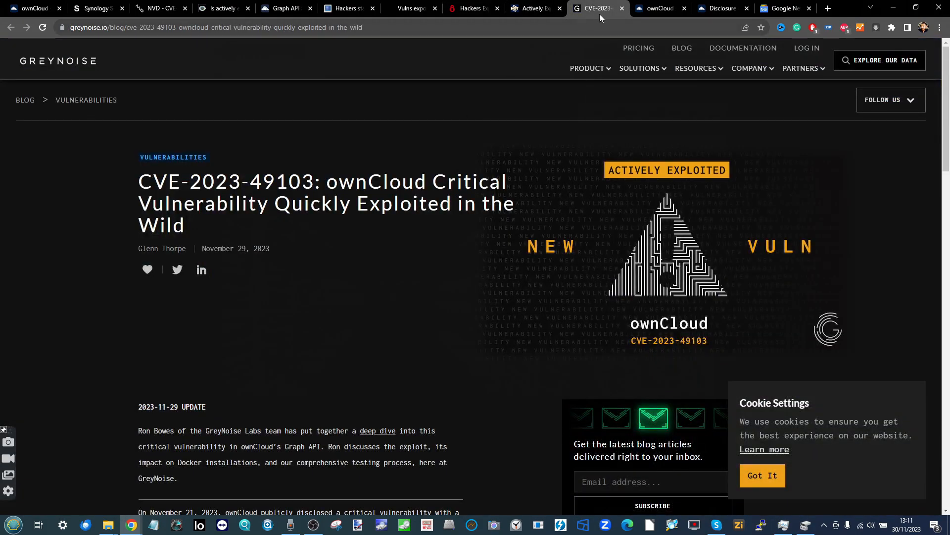
Cycle through the Graph API listing, NVD CVE-2023-49103 entry and GreyNoise post, ending atop ownCloud's Security page.
left_click(657, 8)
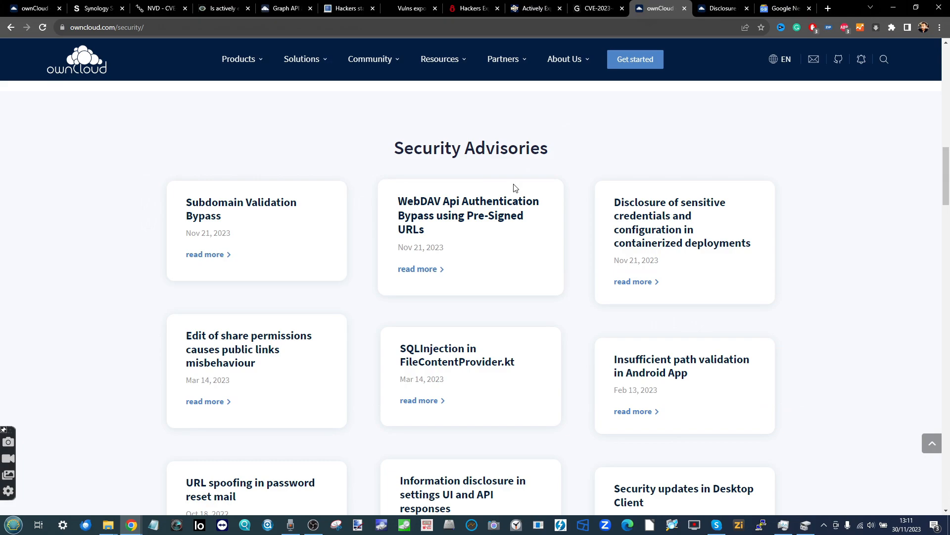
mouse_move(635, 59)
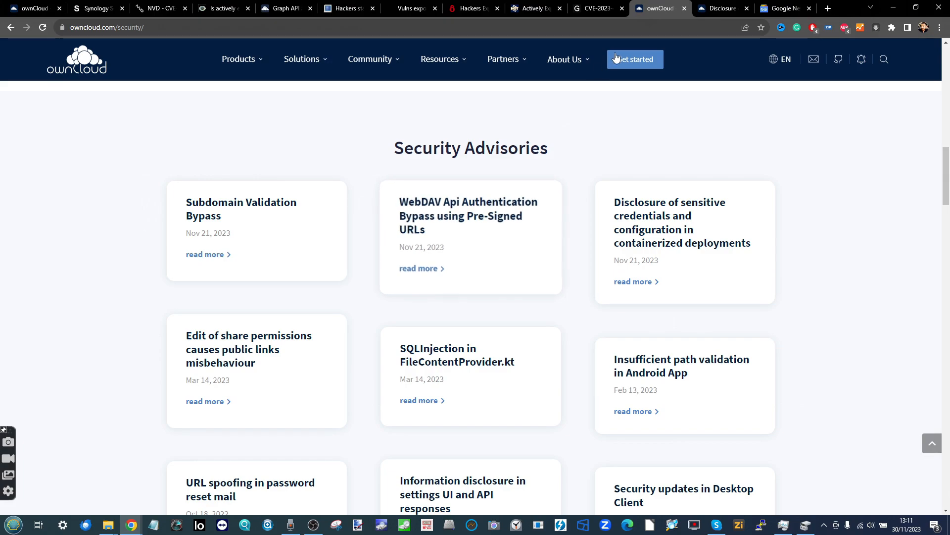
mouse_move(699, 22)
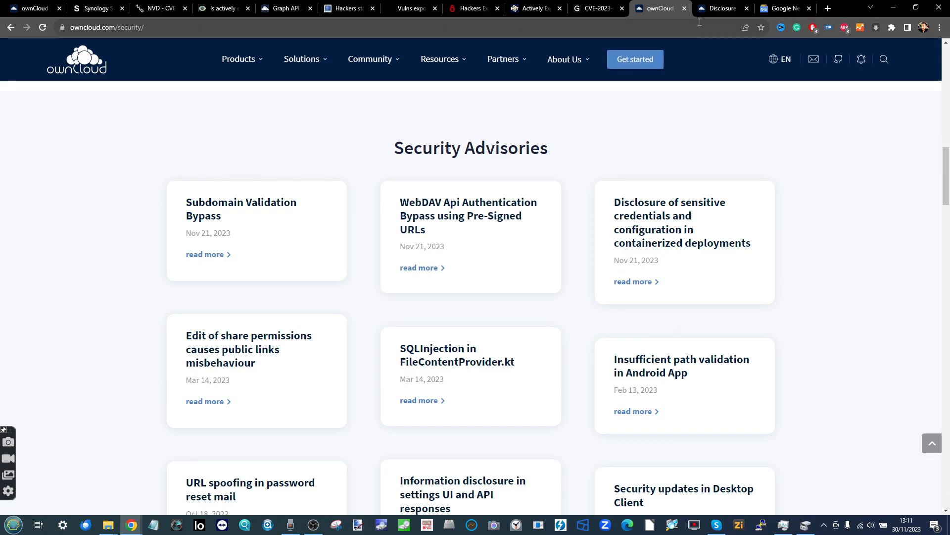
left_click(285, 8)
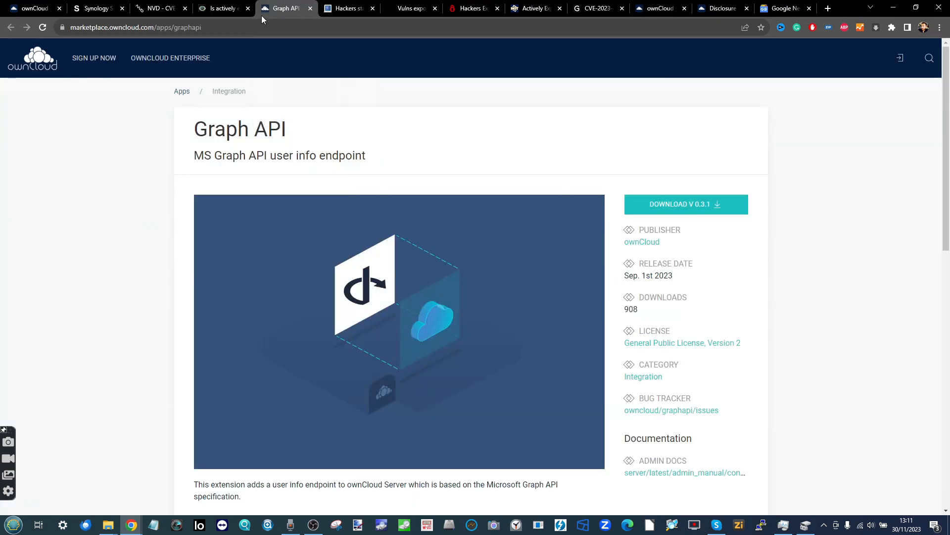
left_click(159, 7)
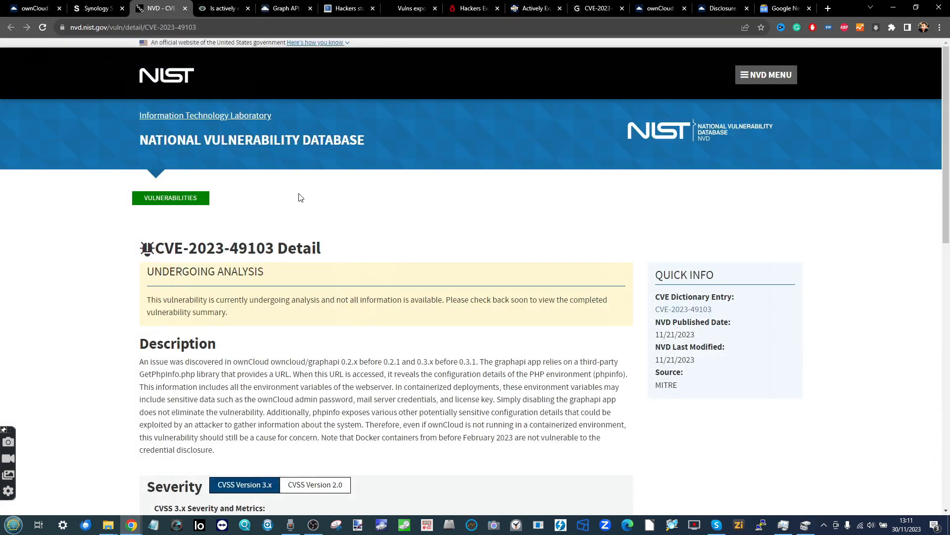
left_click(597, 8)
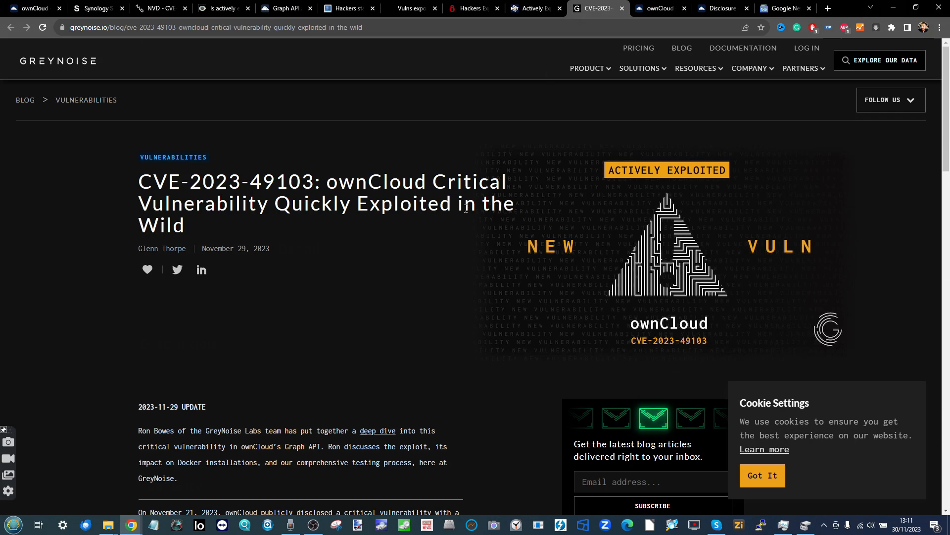
left_click(656, 8)
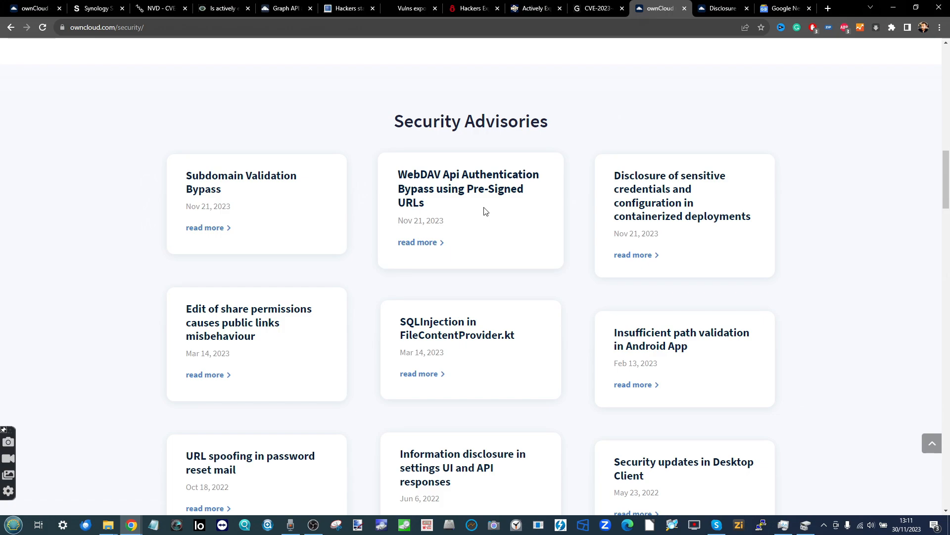
scroll("up", 3)
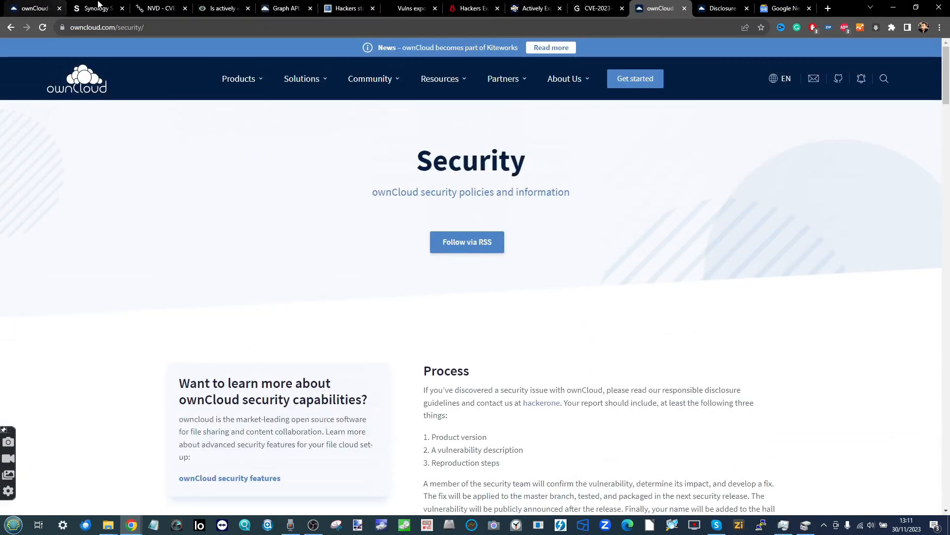